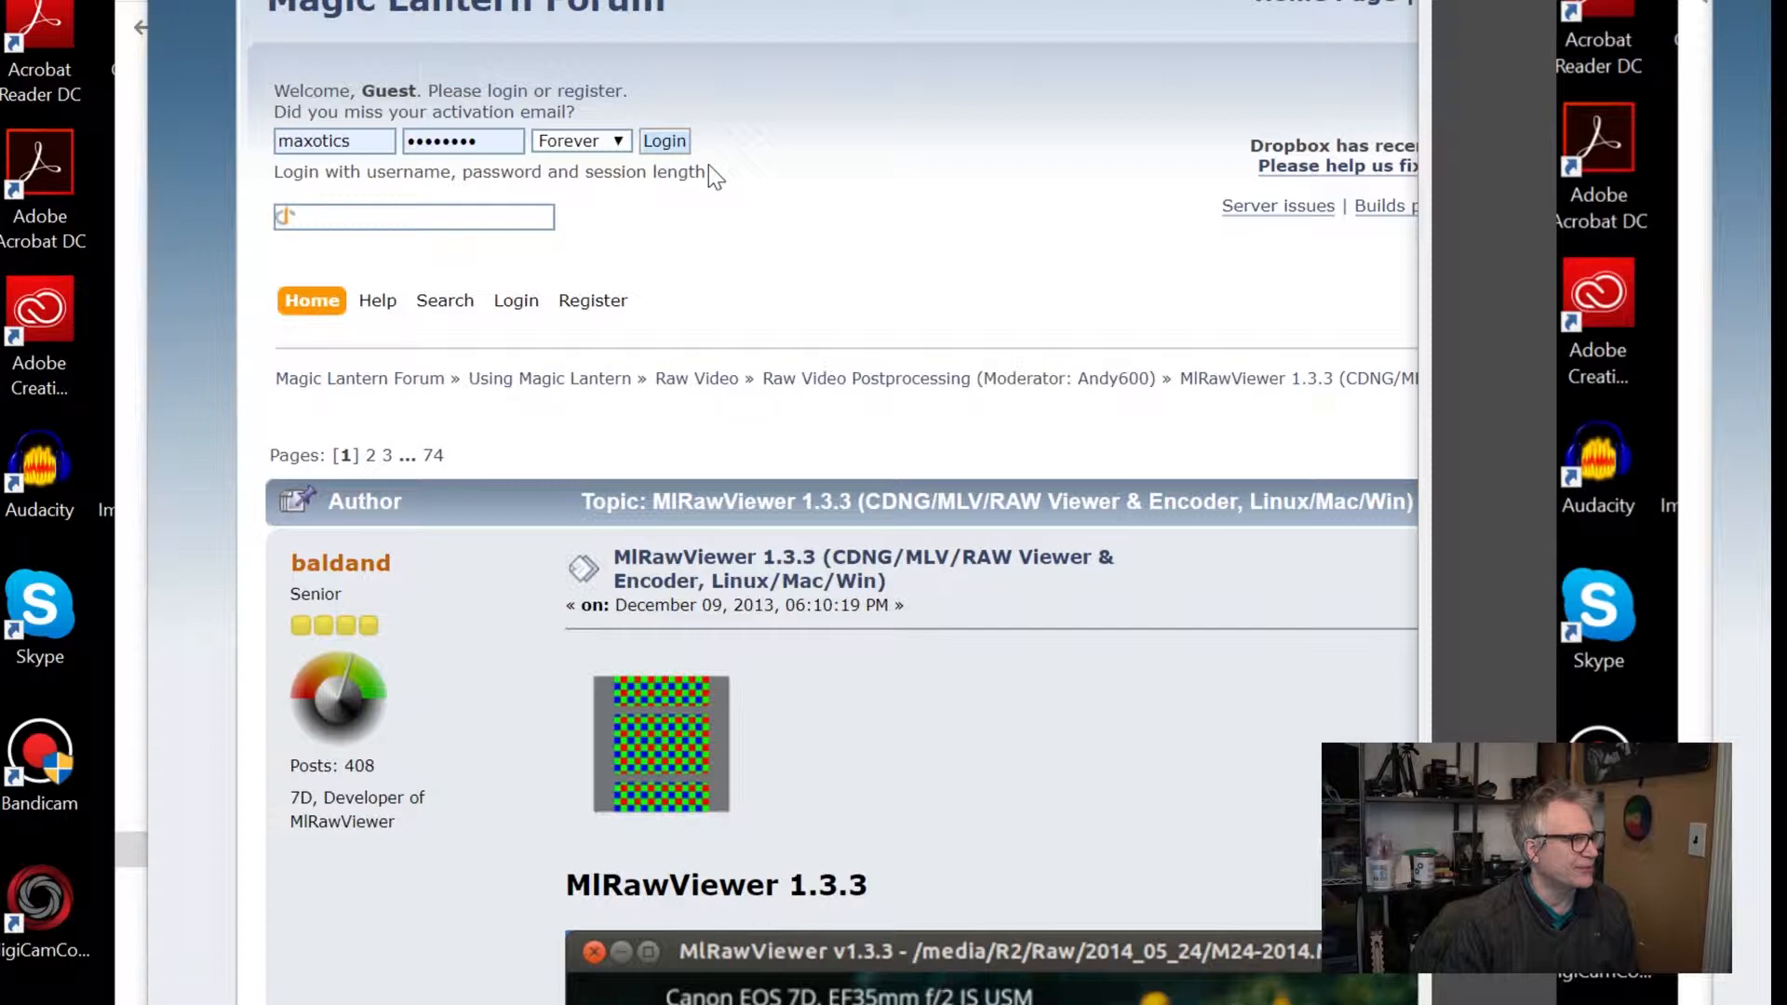
Step: Scroll through the MlRawViewer thread and jump to its last page, 74
{"action": "scroll", "scroll_direction": "down", "scroll_amount": 3}
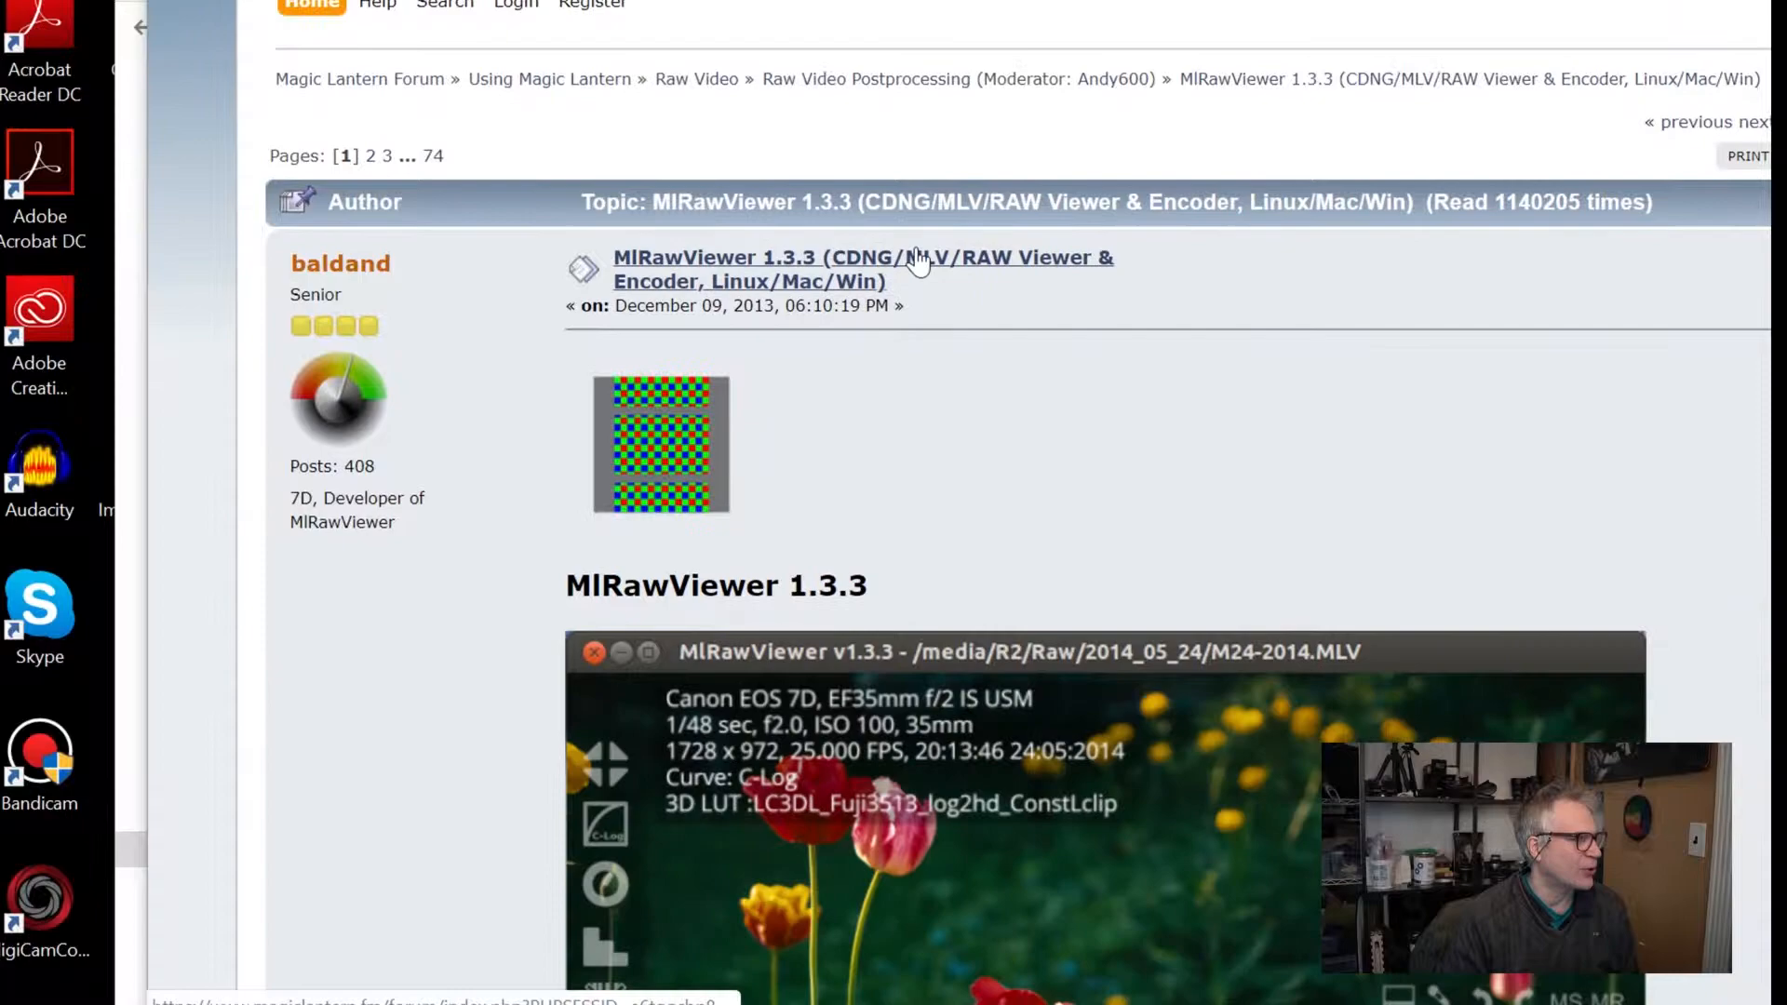
{"action": "scroll", "scroll_direction": "down", "scroll_amount": 3}
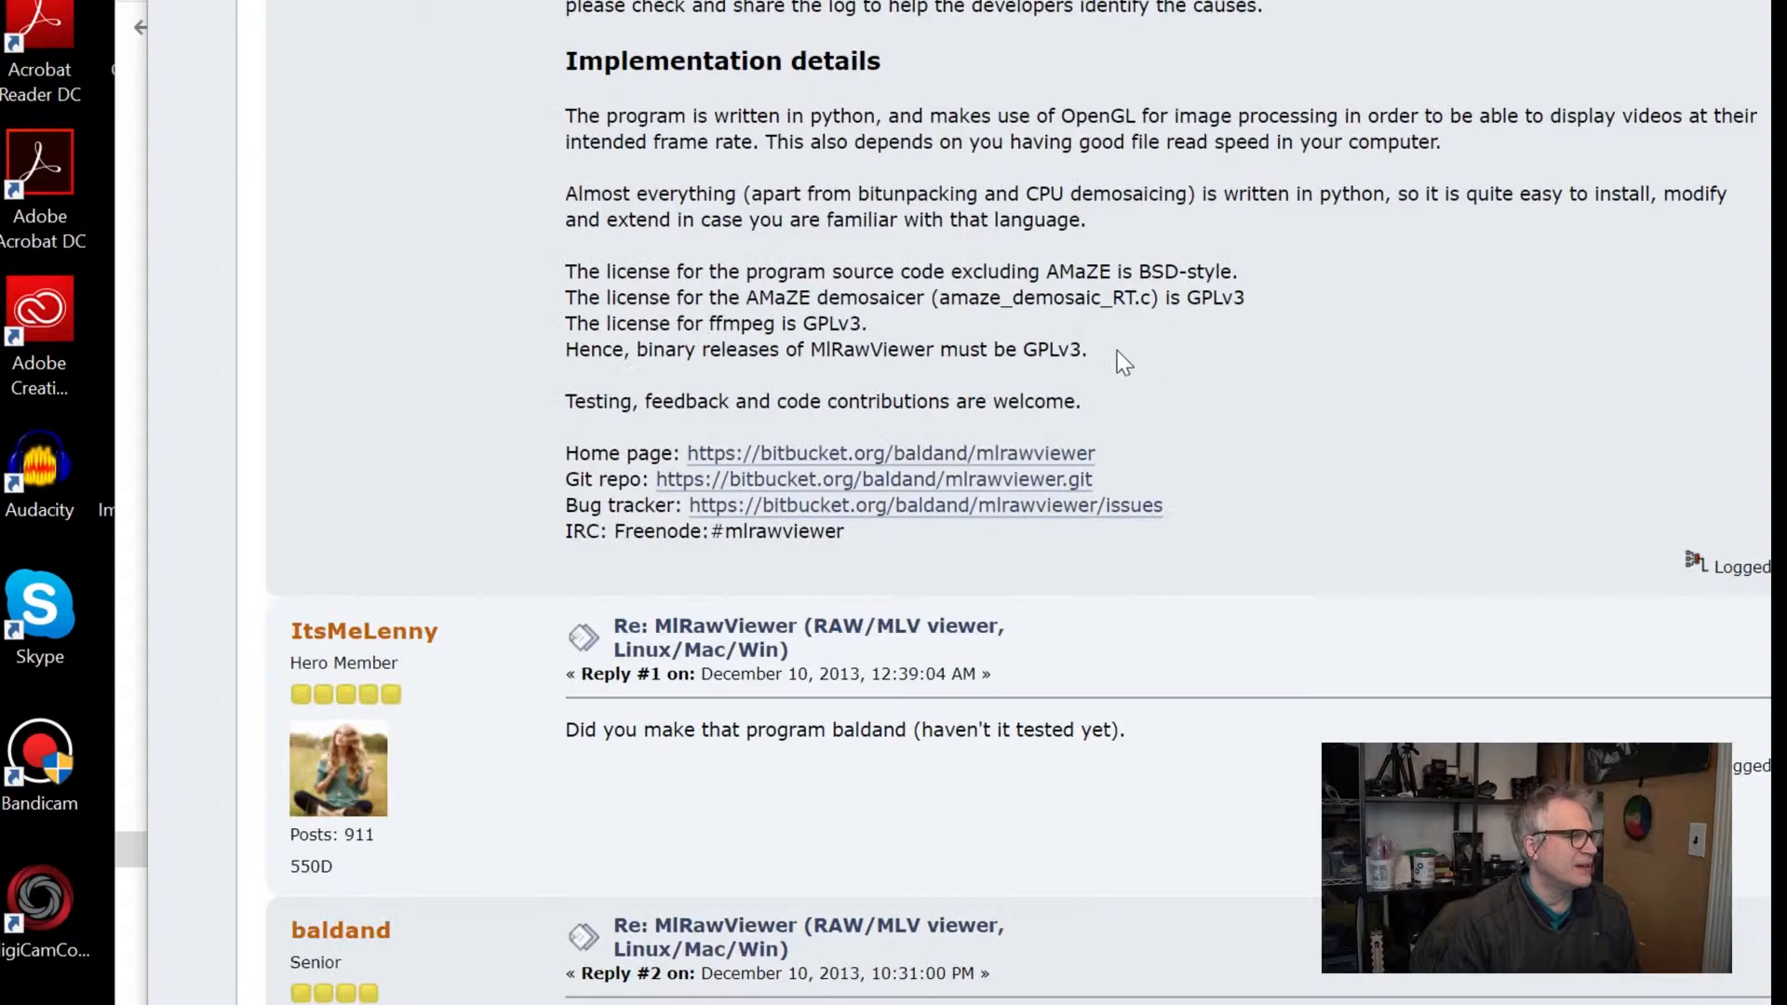
{"action": "scroll", "scroll_direction": "down", "scroll_amount": 3}
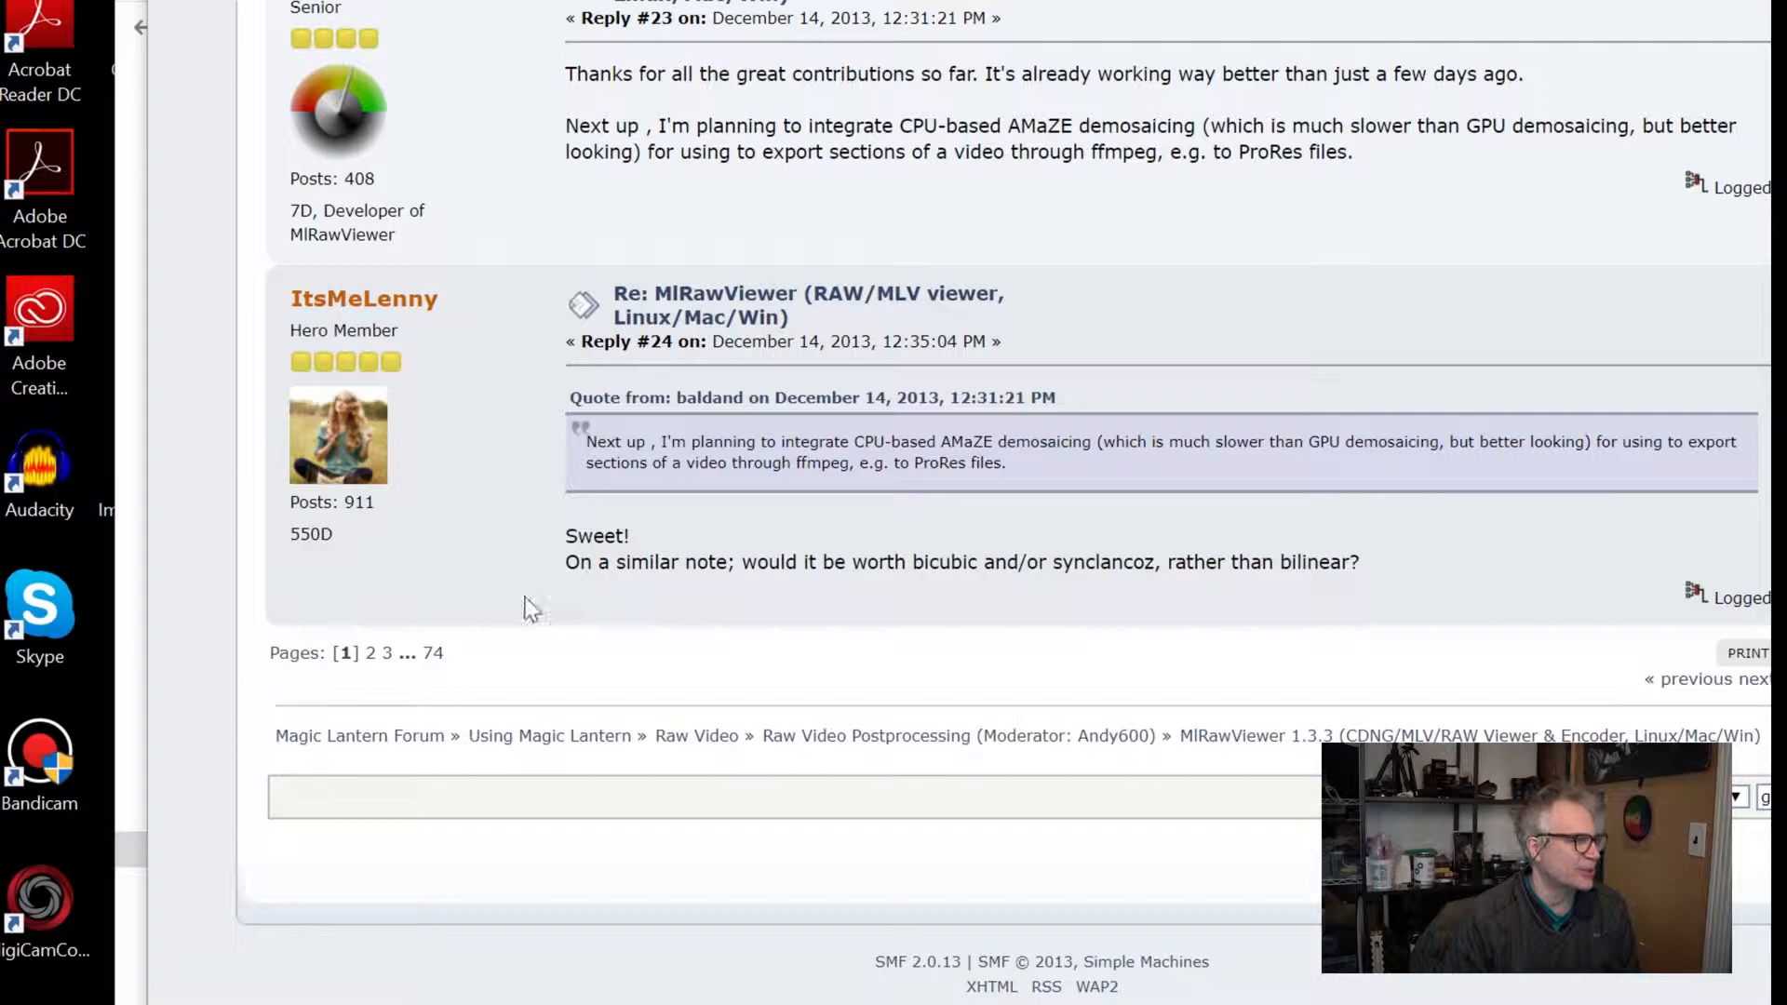
{"action": "left_click", "coordinate": [445, 653]}
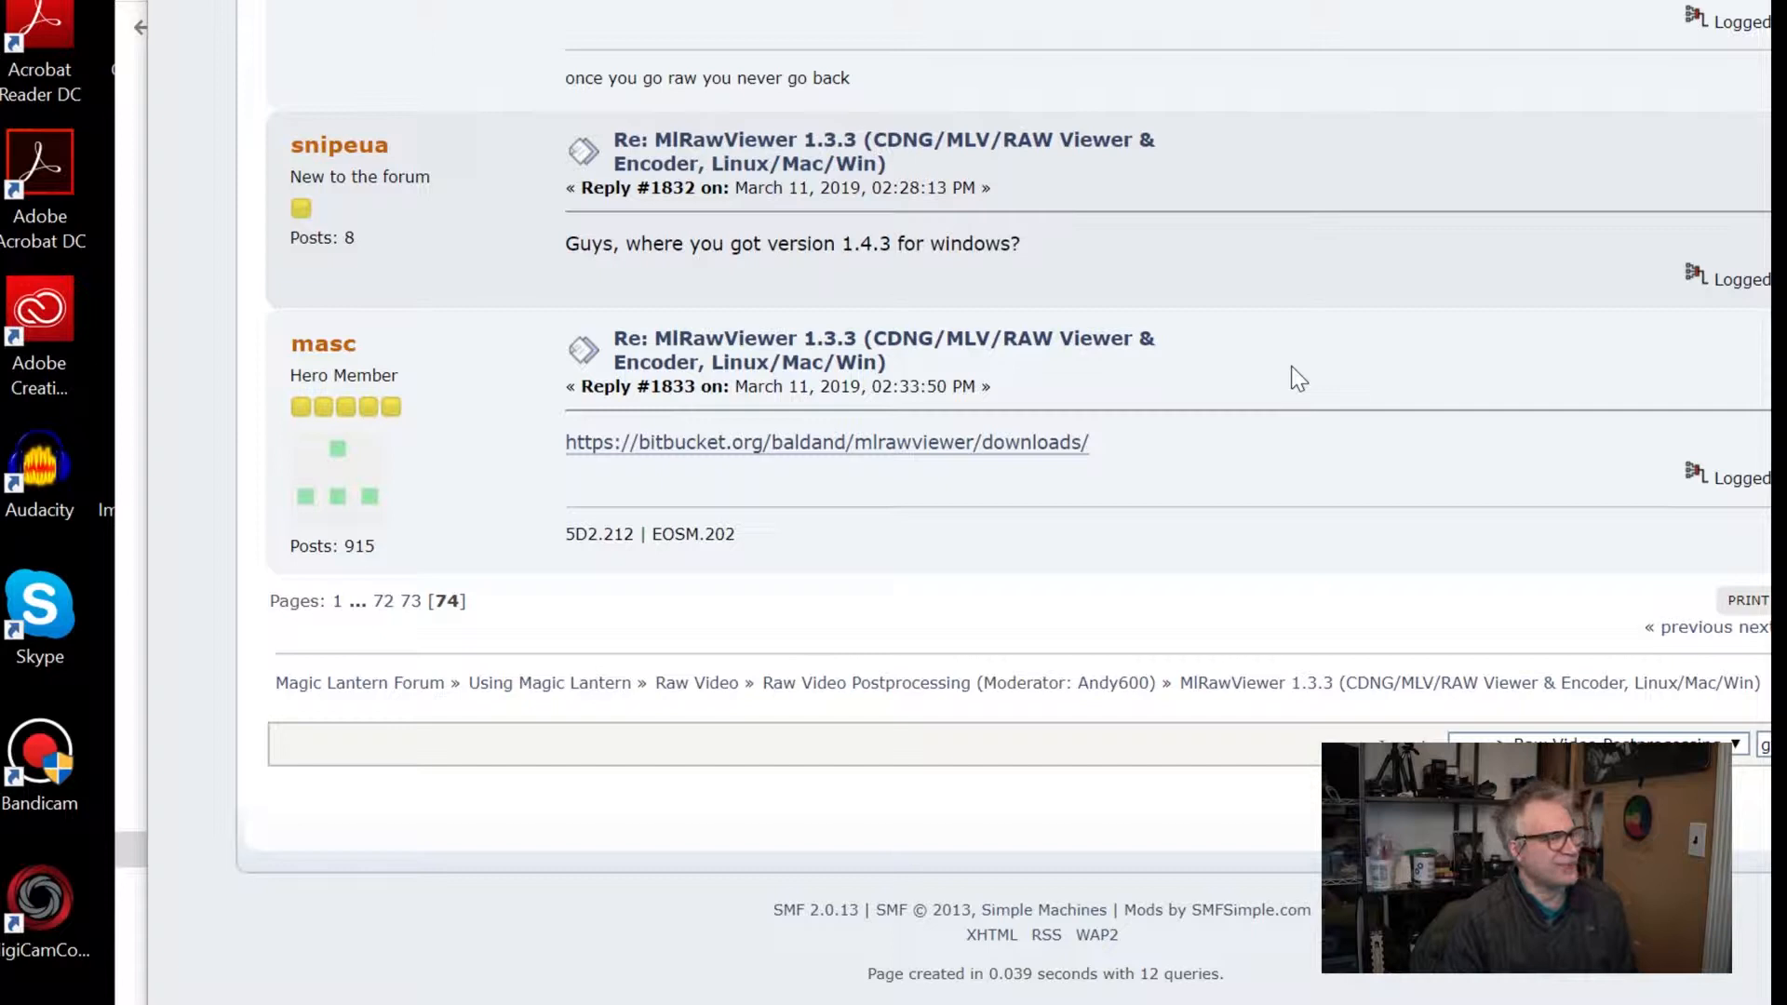
{"action": "mouse_move", "coordinate": [1060, 442]}
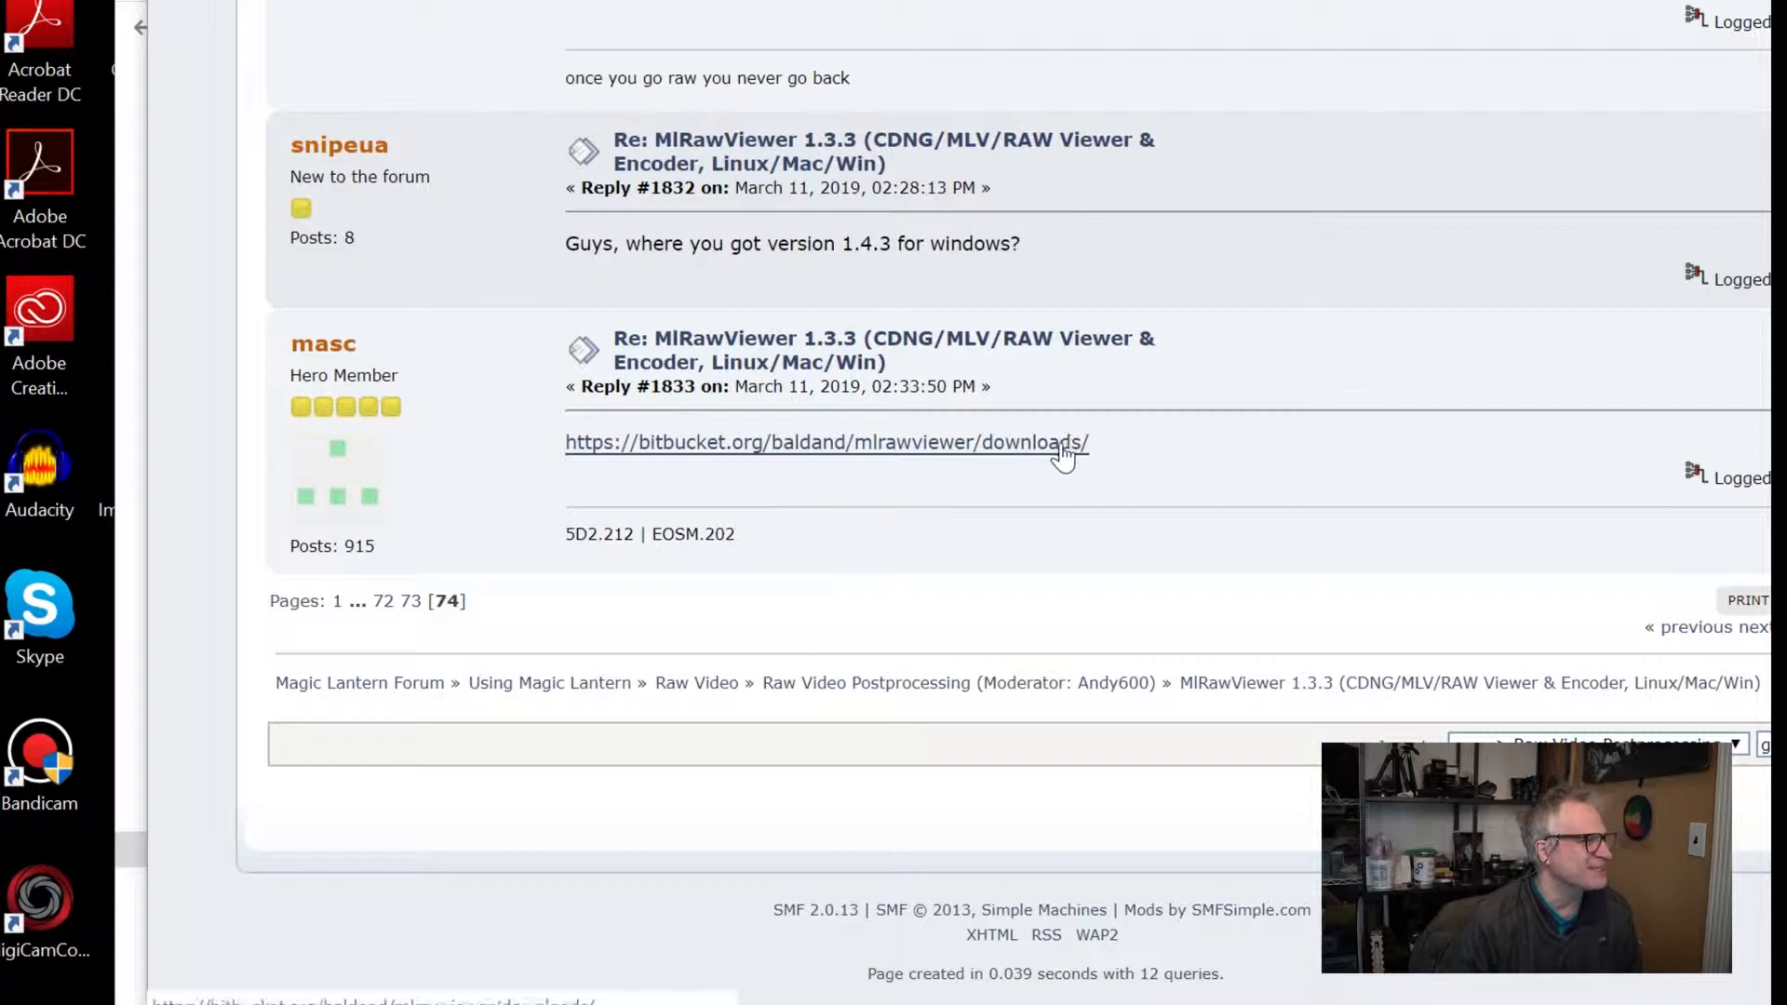
{"action": "mouse_move", "coordinate": [940, 450]}
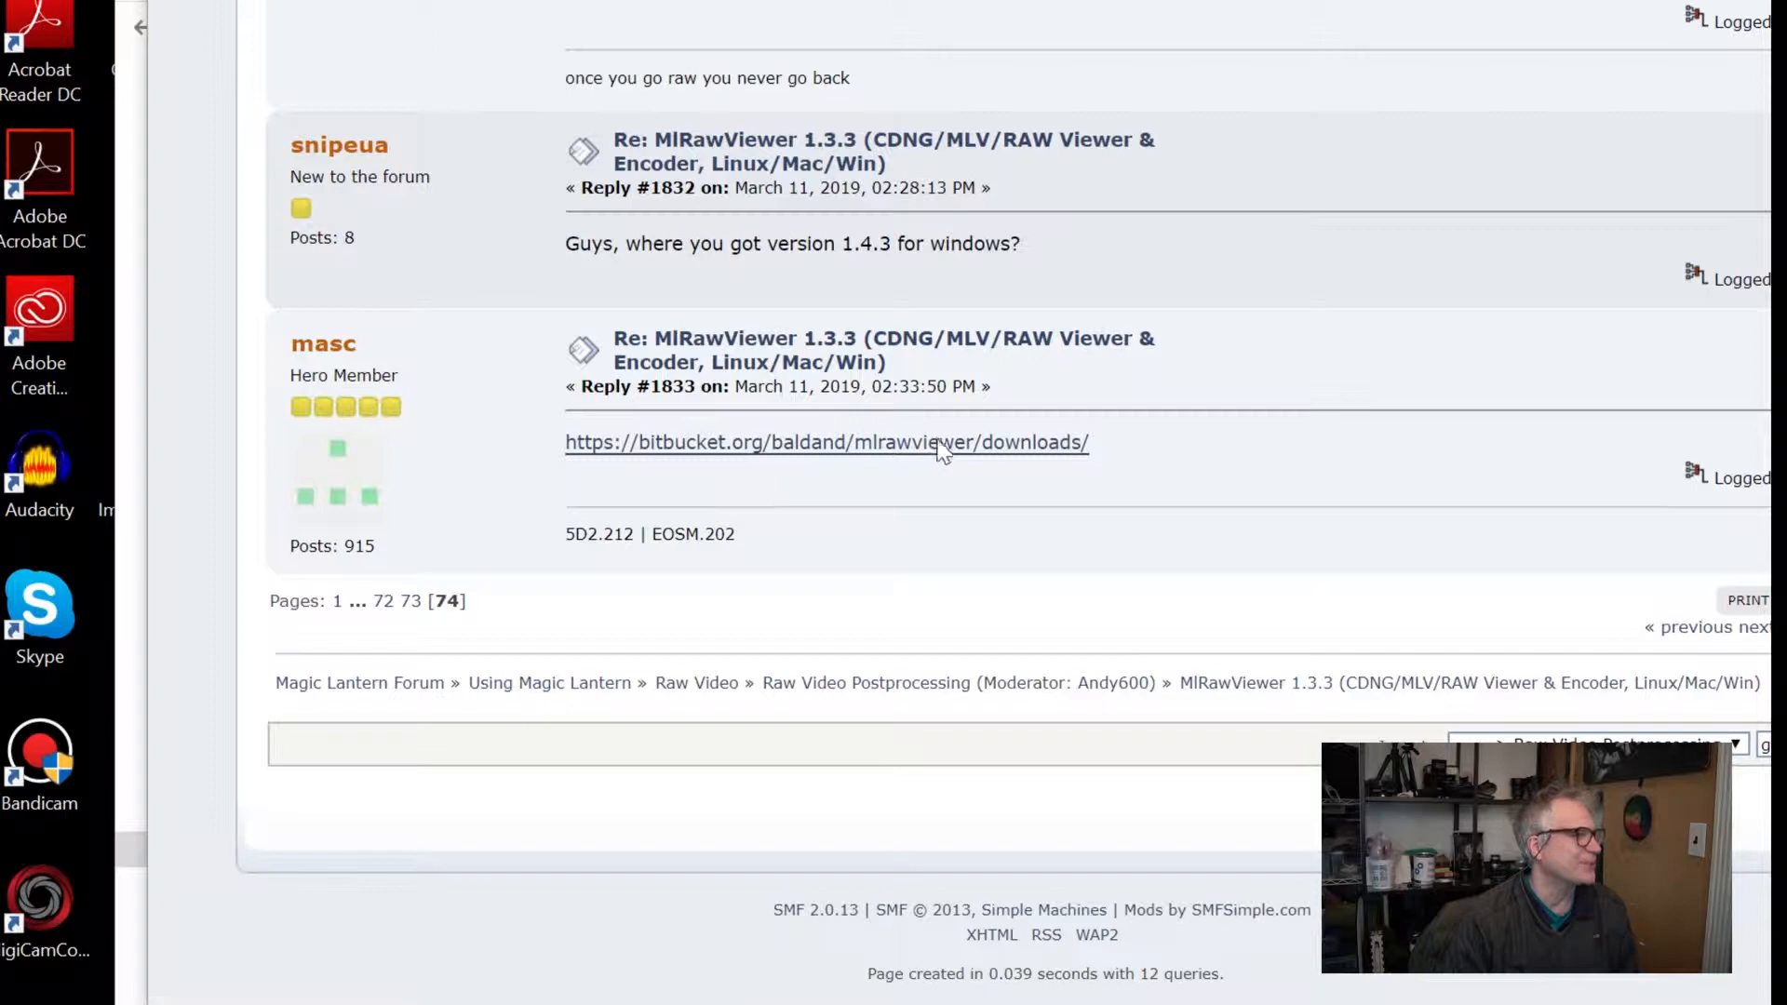
Step: Follow the Bitbucket downloads link and download MlRawViewer_1_4_3_win32.zip
{"action": "left_click", "coordinate": [826, 443]}
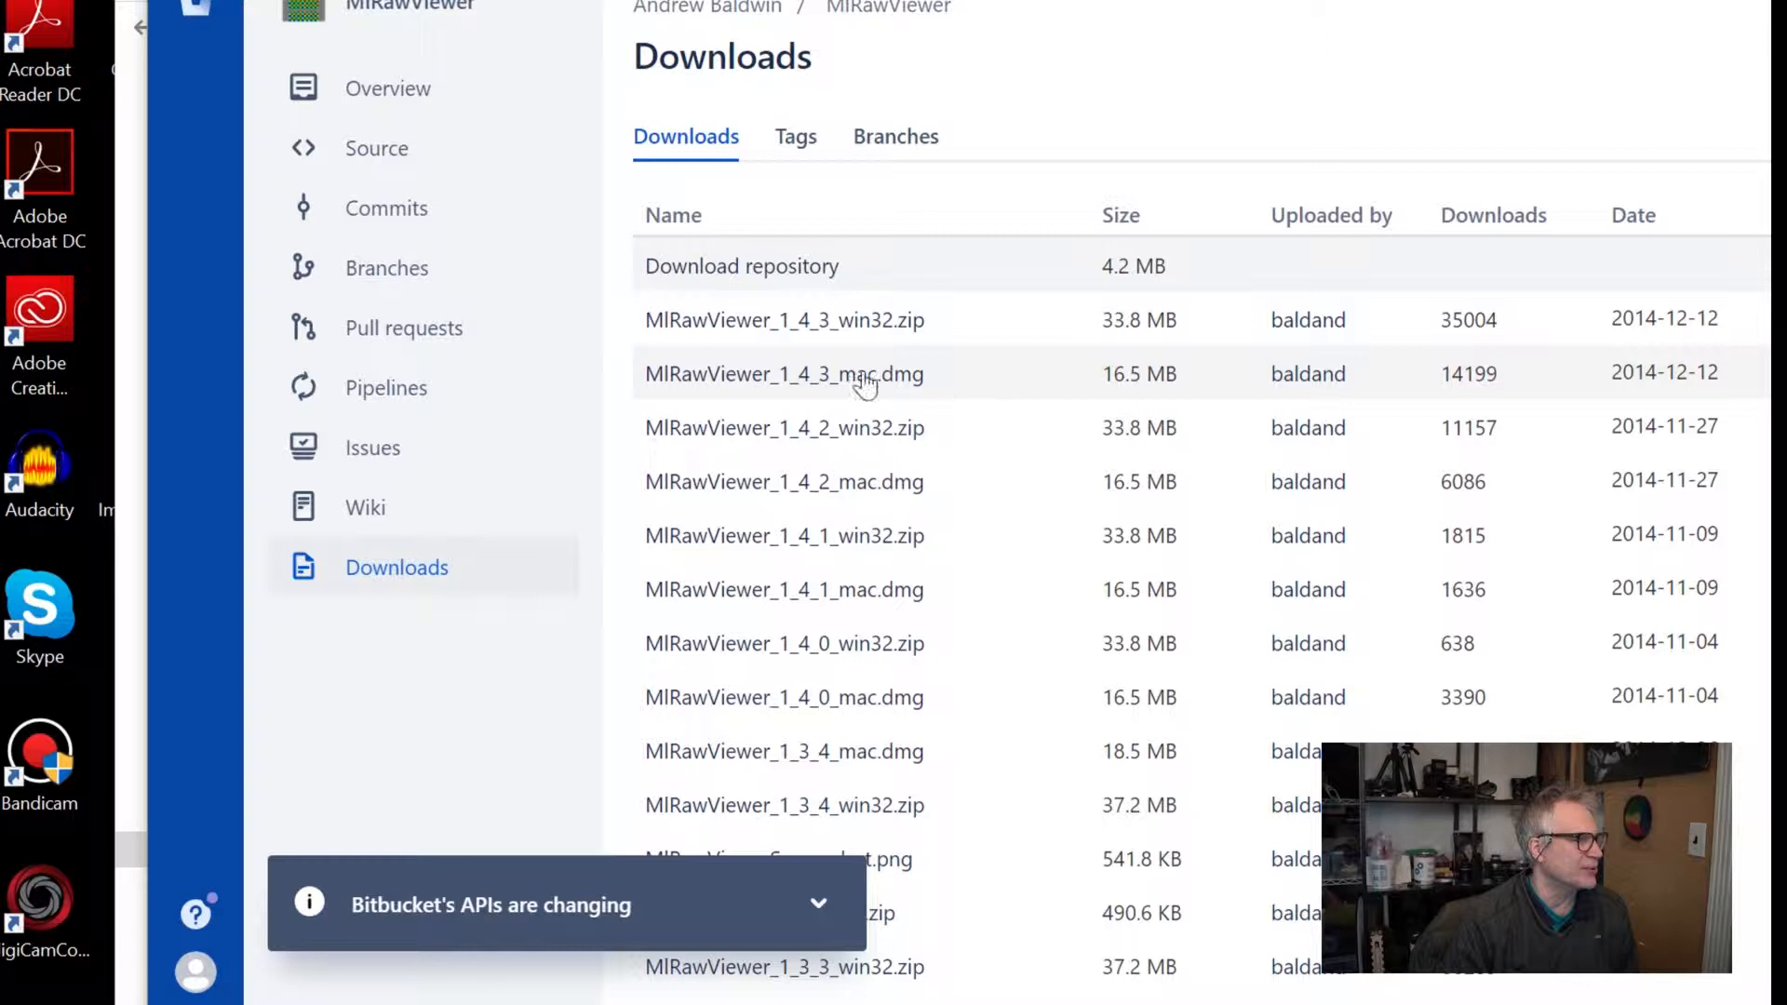
{"action": "left_click", "coordinate": [783, 319]}
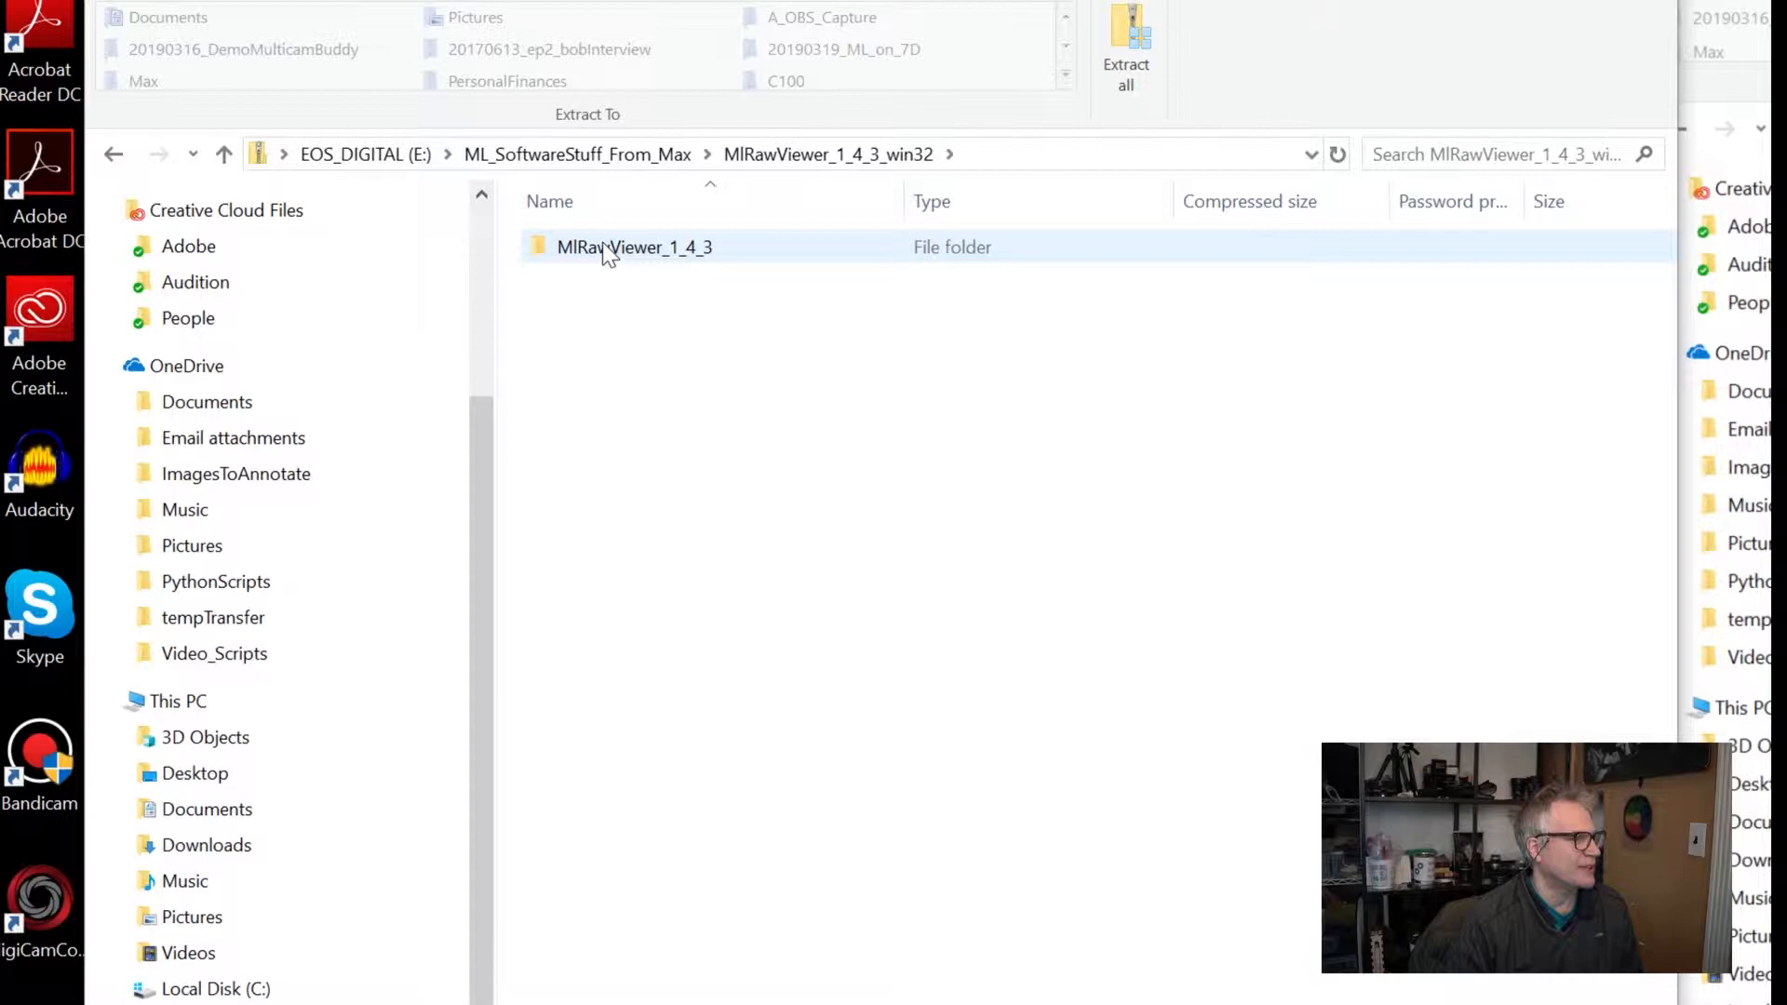
Step: Open the MlRawViewer_1_4_3 folder inside the downloaded win32 zip
{"action": "double_click", "coordinate": [634, 246]}
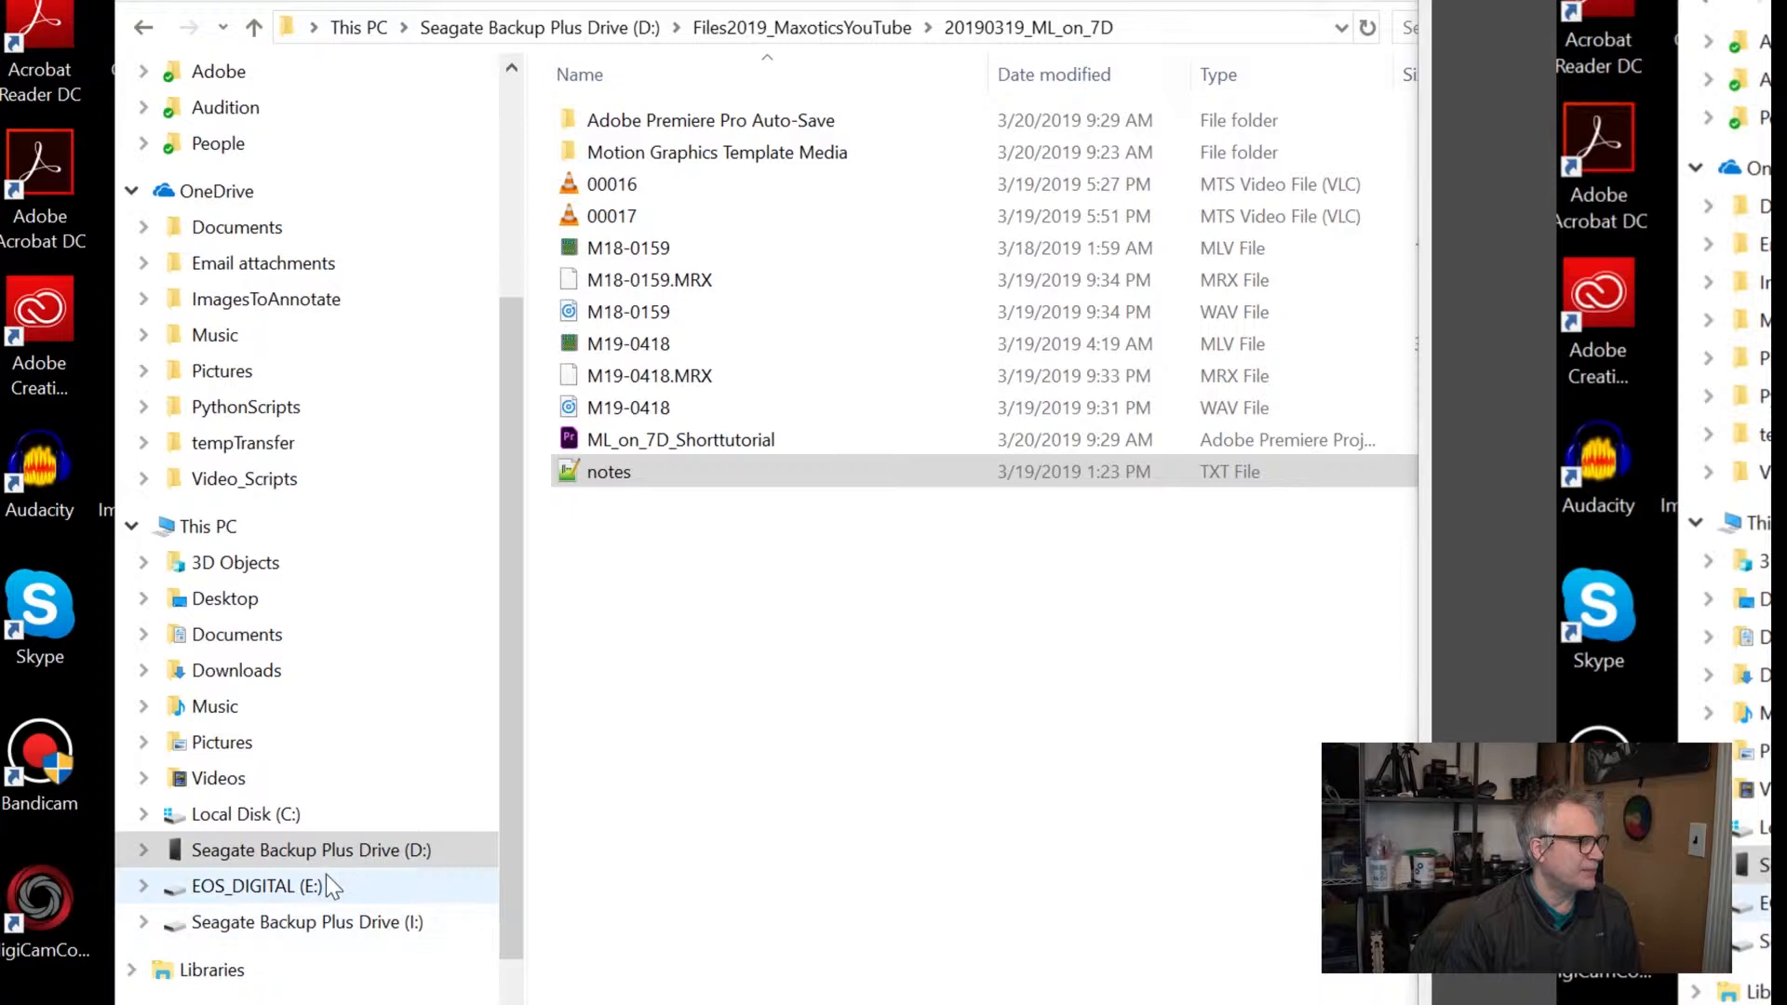
Step: Browse the EOS_DIGITAL card's DCIM folder, then open 20190319_ML_on_7D on drive D:
{"action": "left_click", "coordinate": [257, 885]}
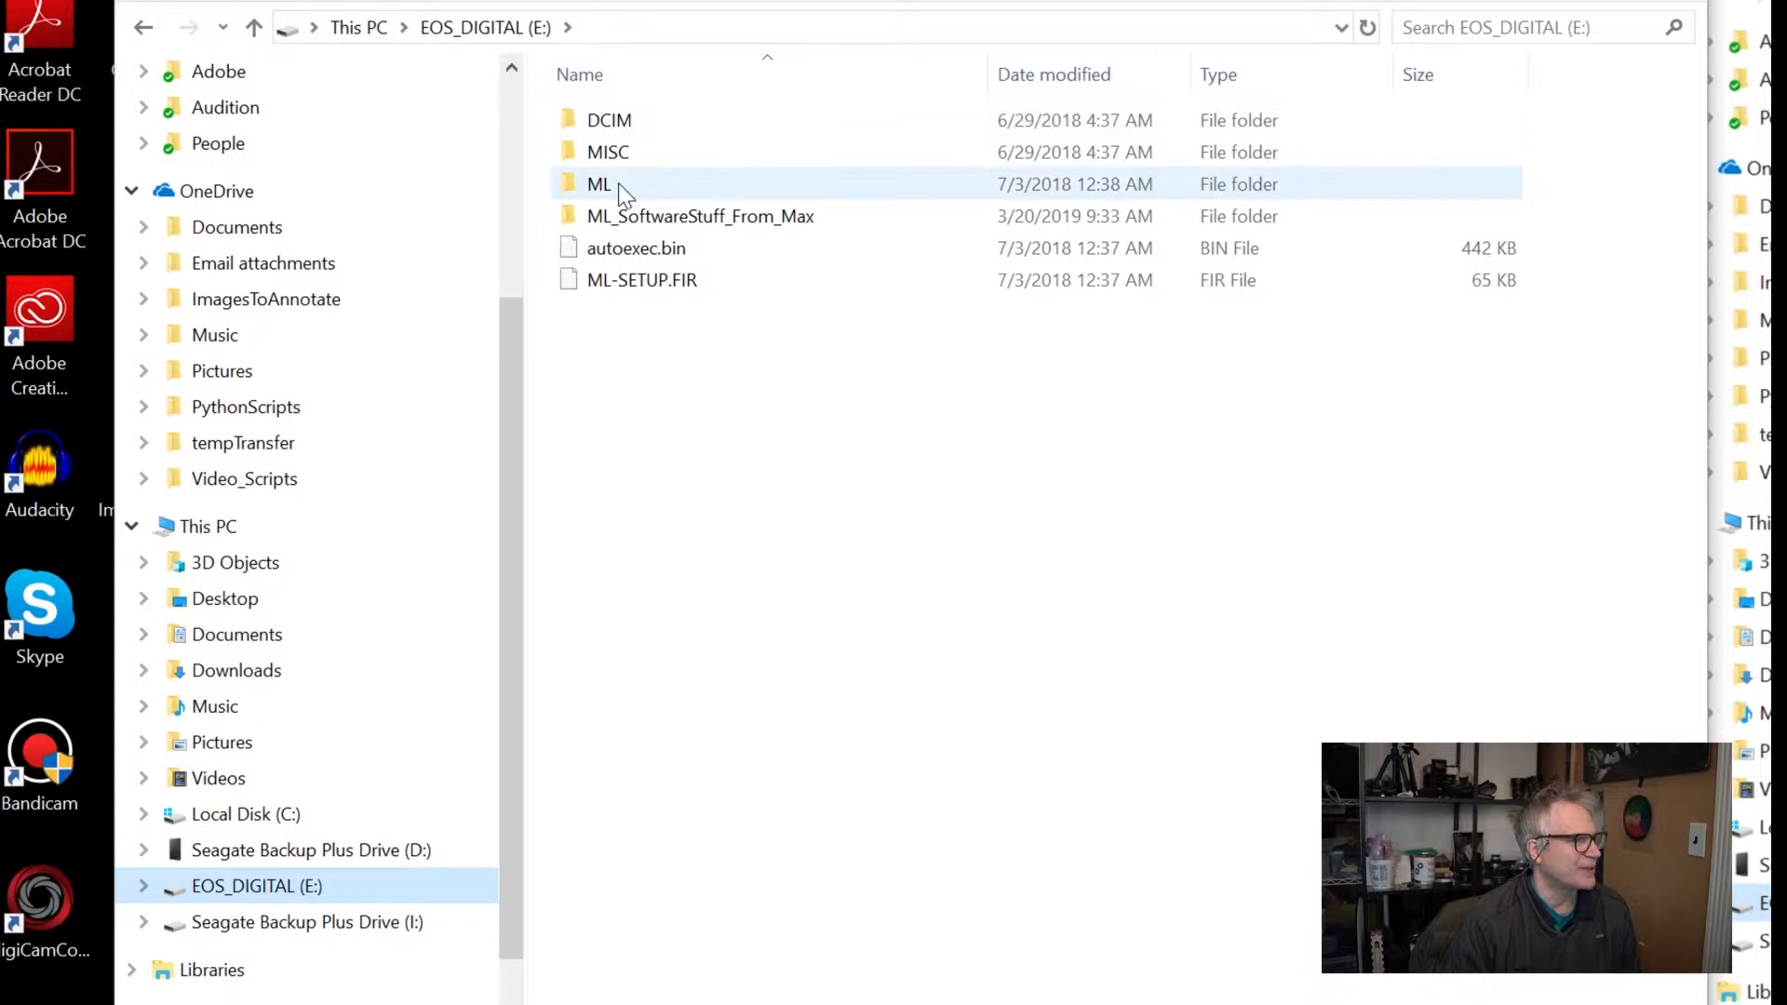
{"action": "left_click", "coordinate": [608, 121]}
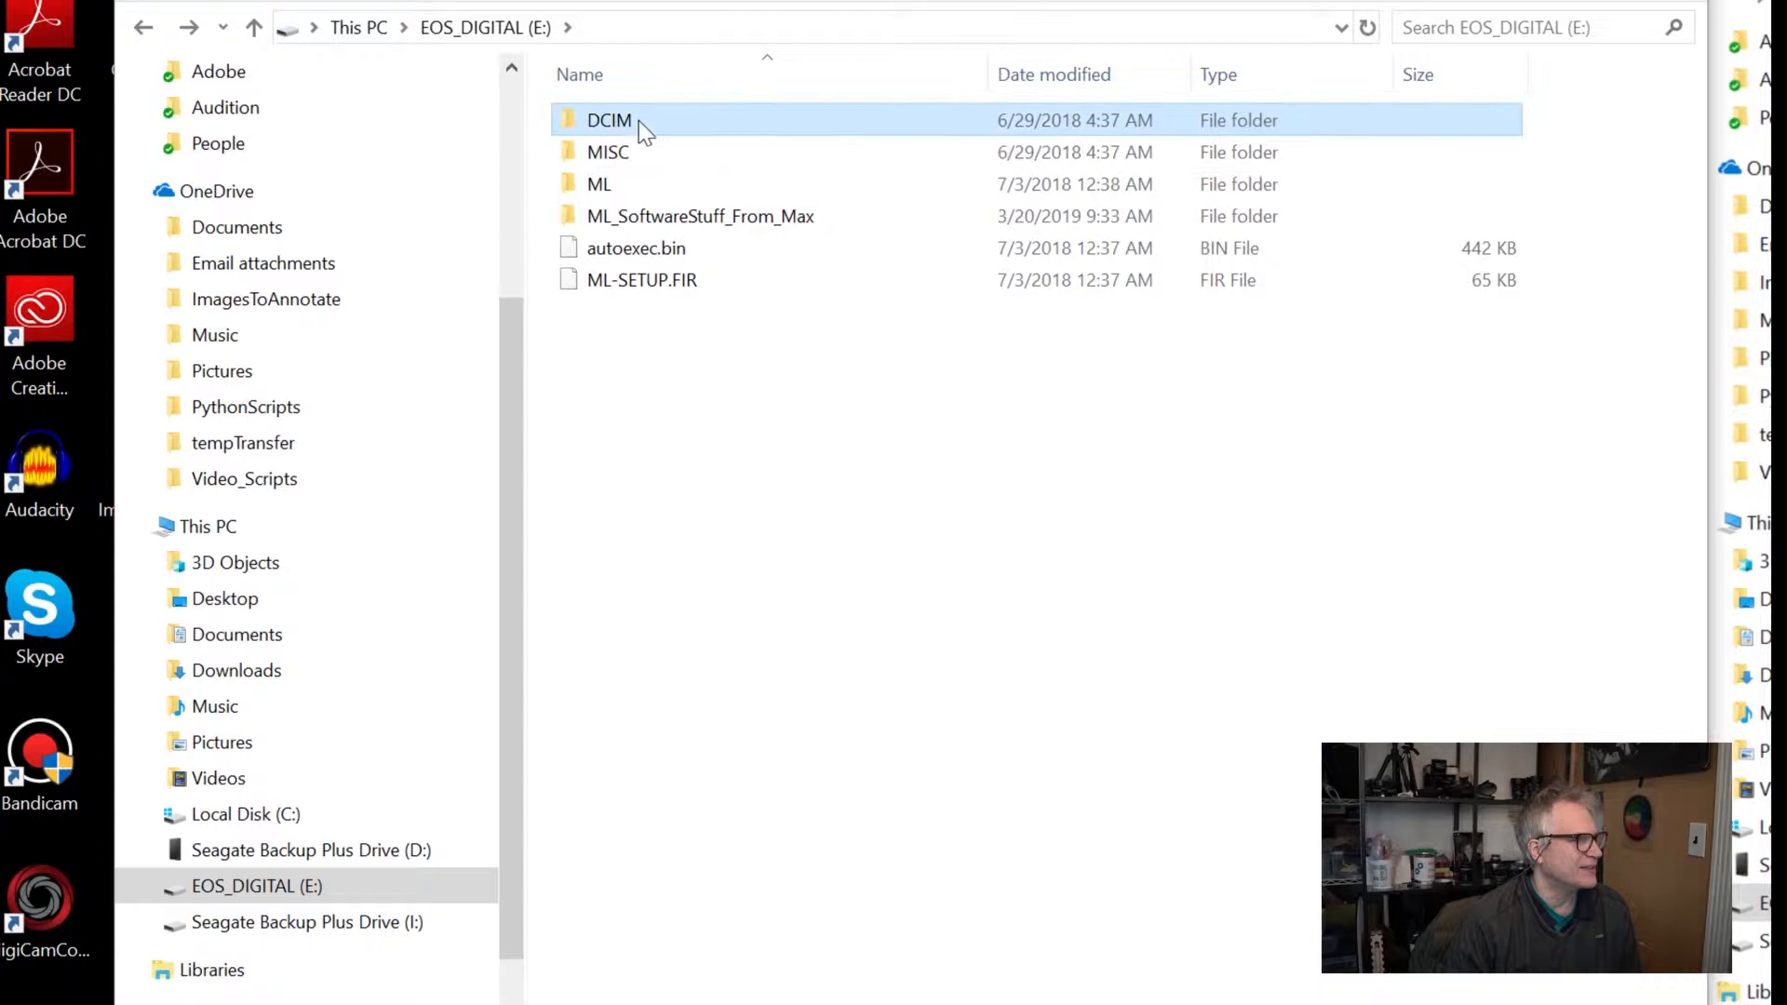
{"action": "double_click", "coordinate": [609, 120]}
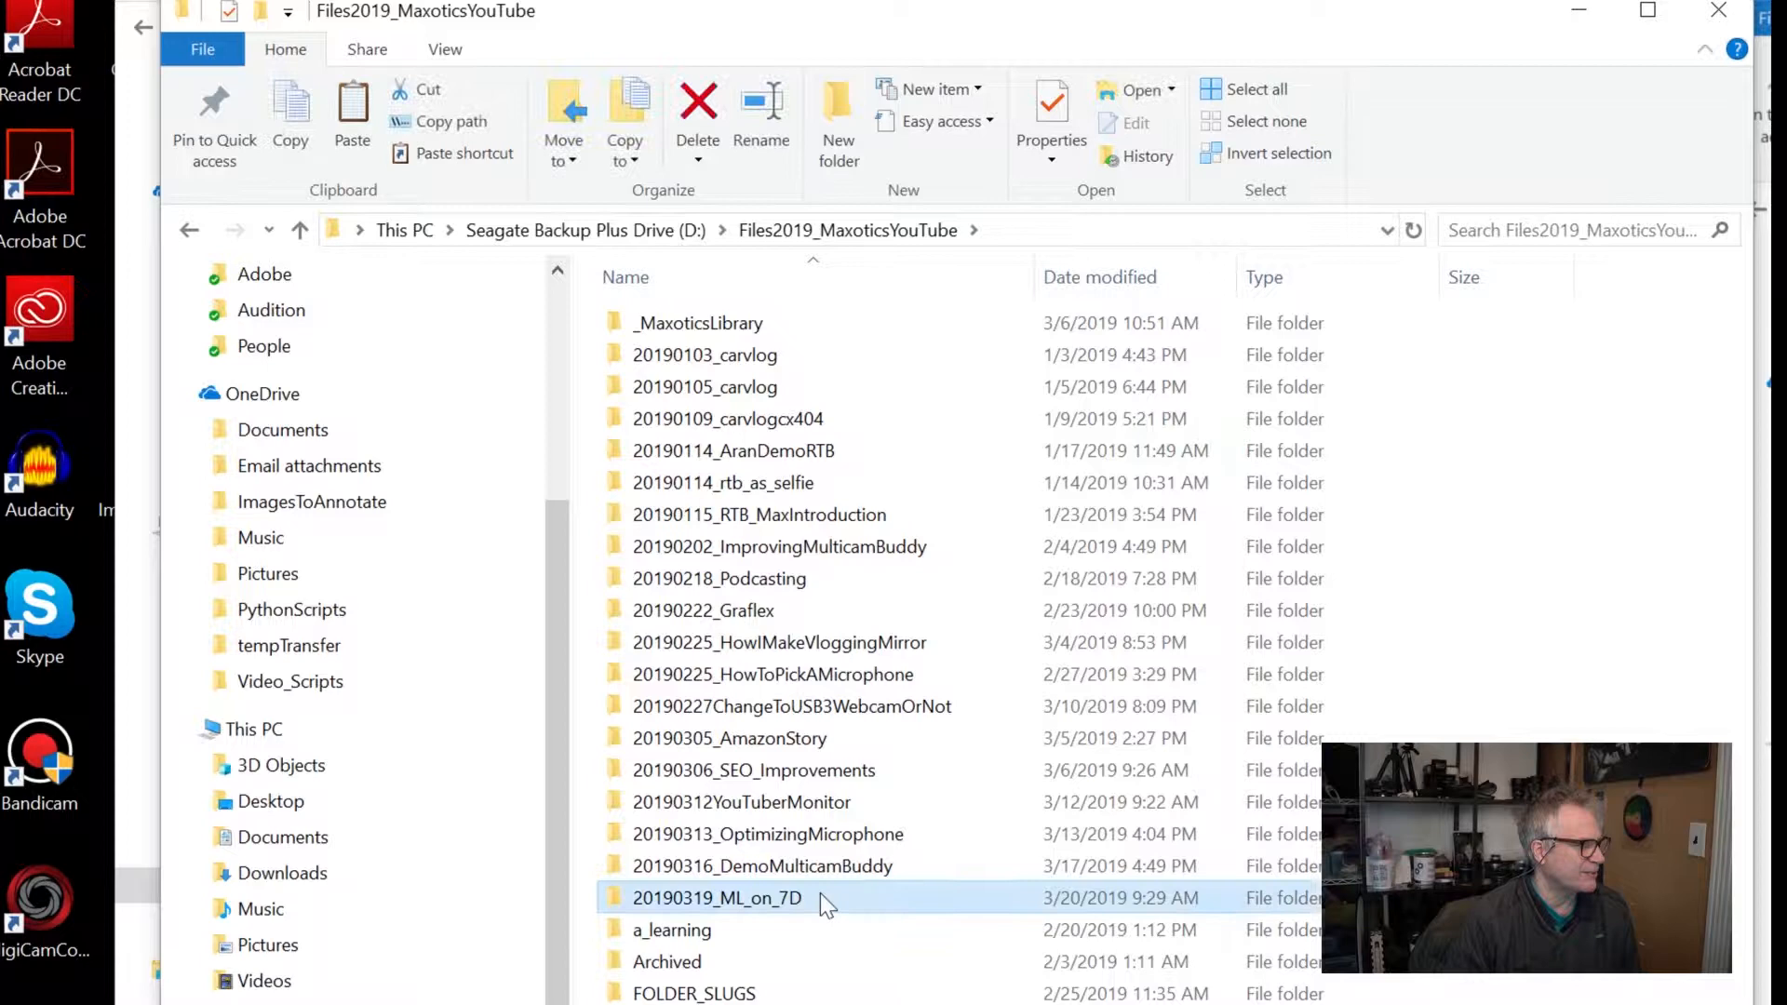
{"action": "double_click", "coordinate": [717, 897]}
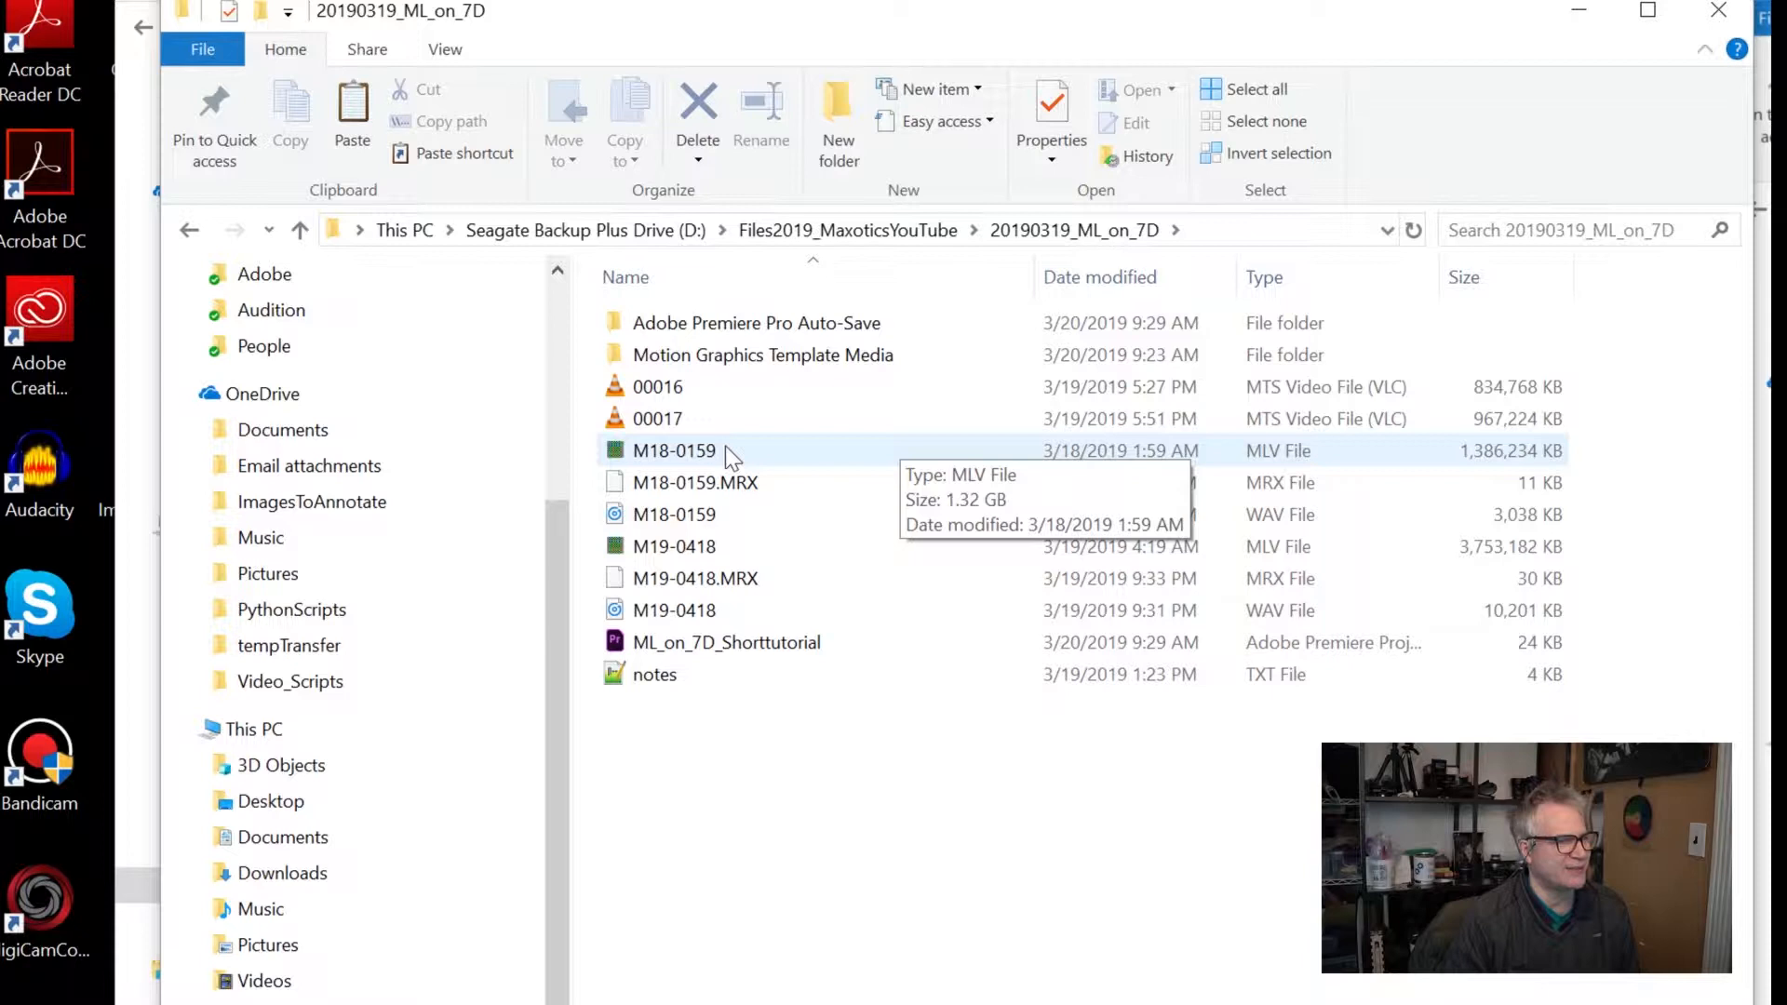
{"action": "left_click", "coordinate": [674, 547]}
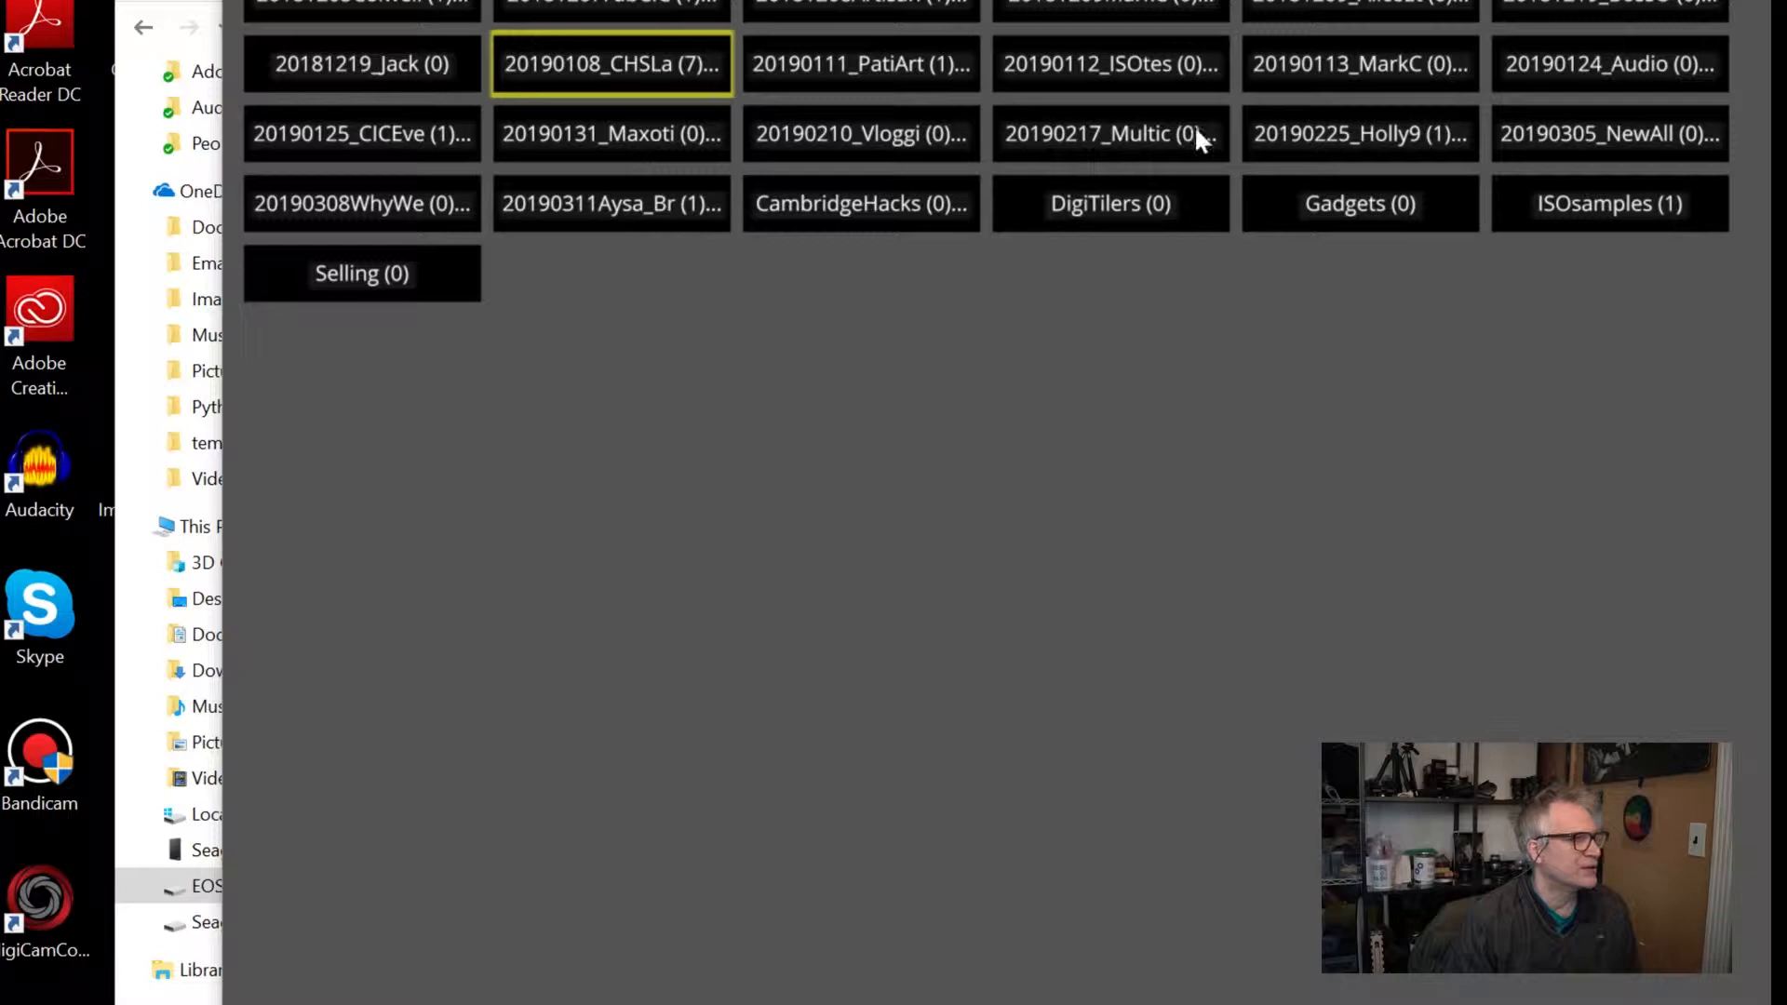
{"action": "mouse_move", "coordinate": [1601, 57]}
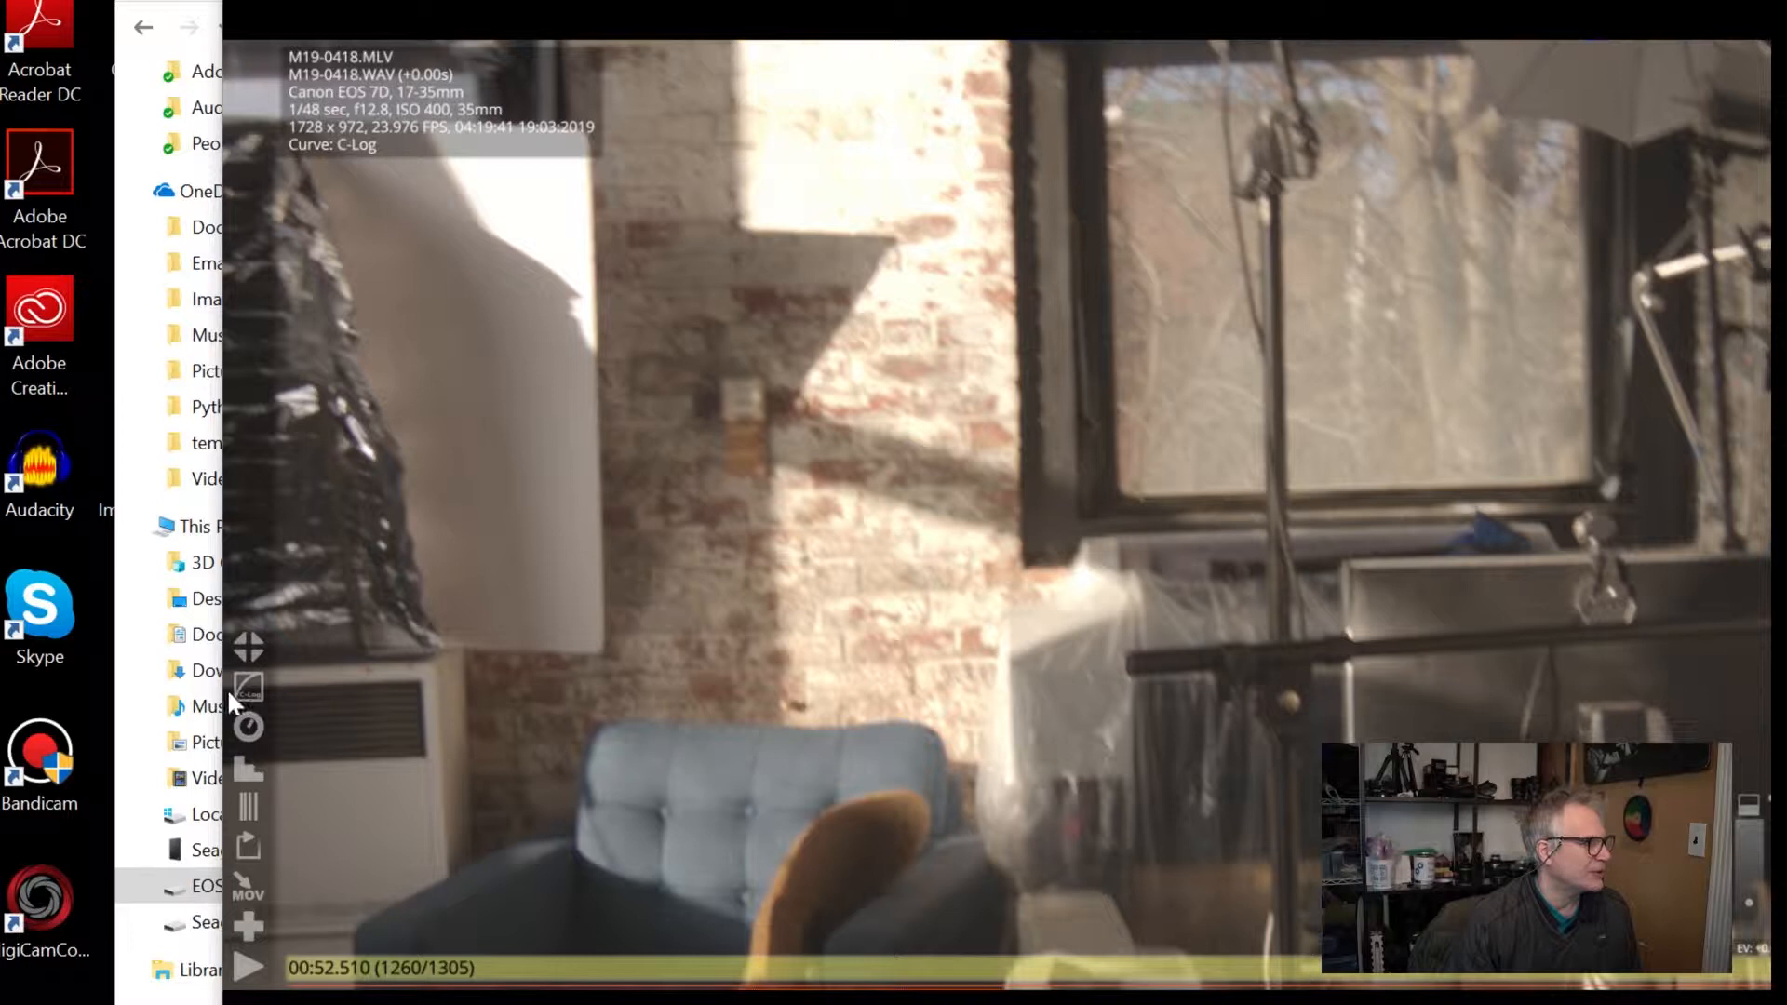
{"action": "mouse_move", "coordinate": [250, 933]}
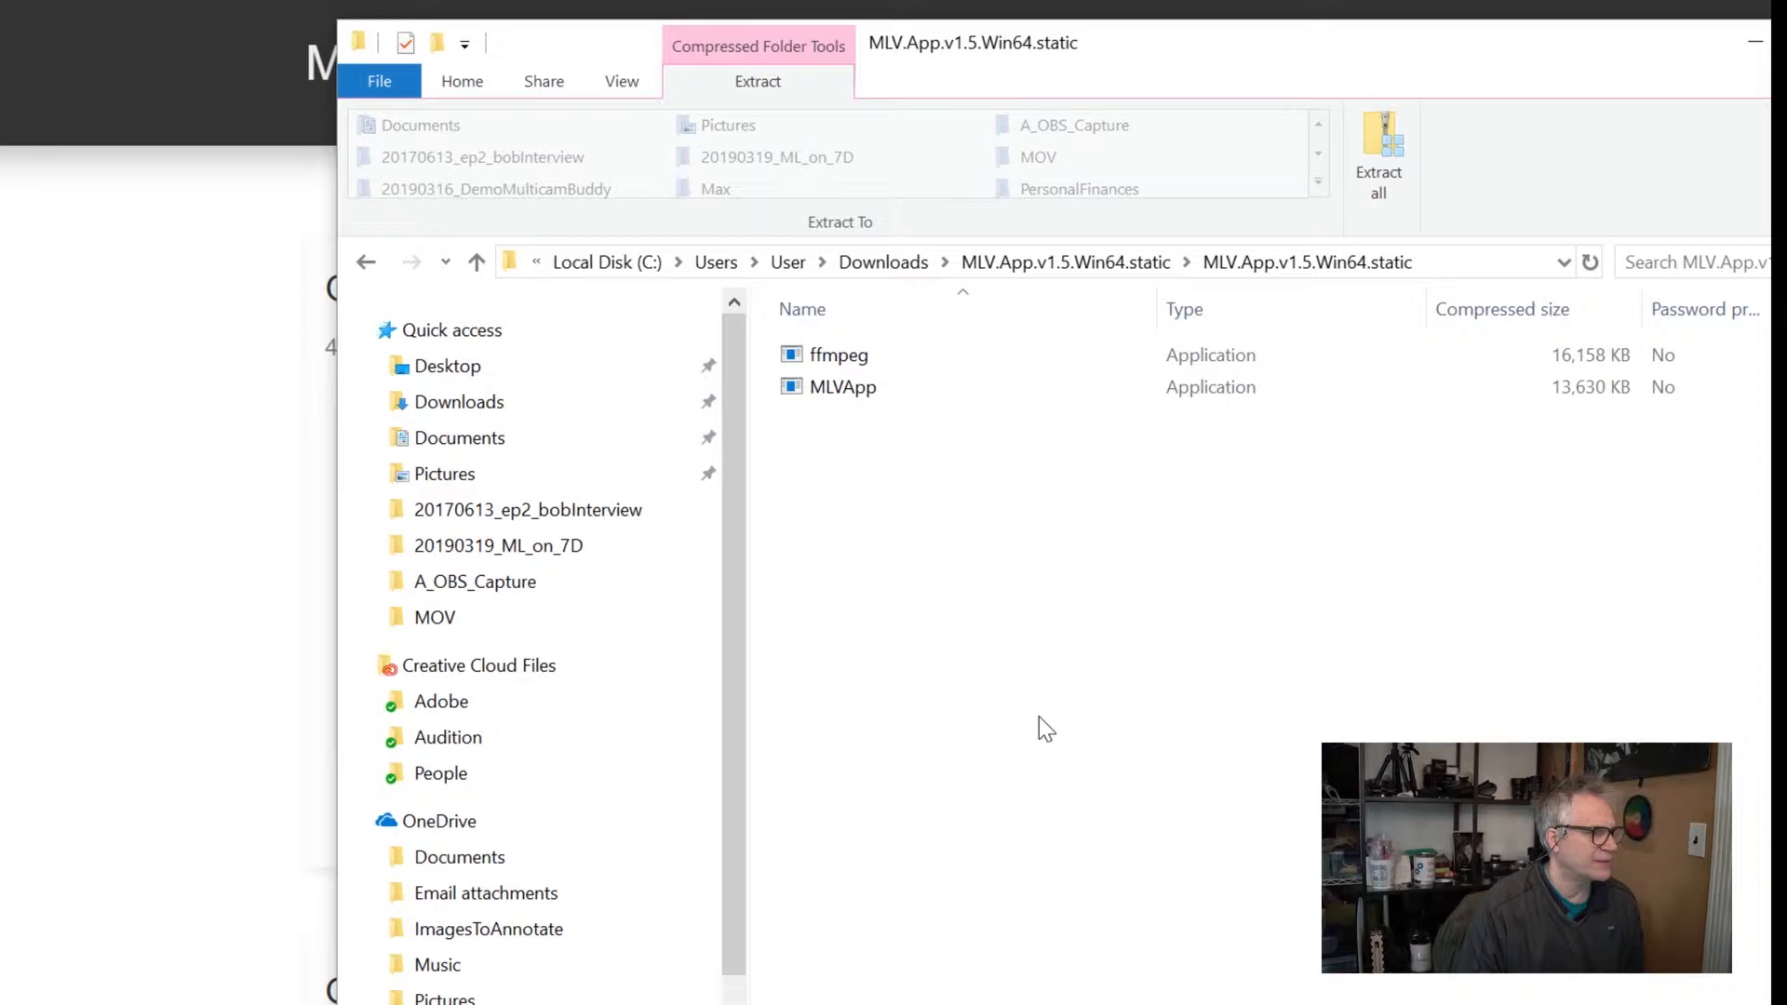
Step: Copy ffmpeg and MLVApp from the archive into a new mlv_app folder
{"action": "left_click", "coordinate": [838, 355]}
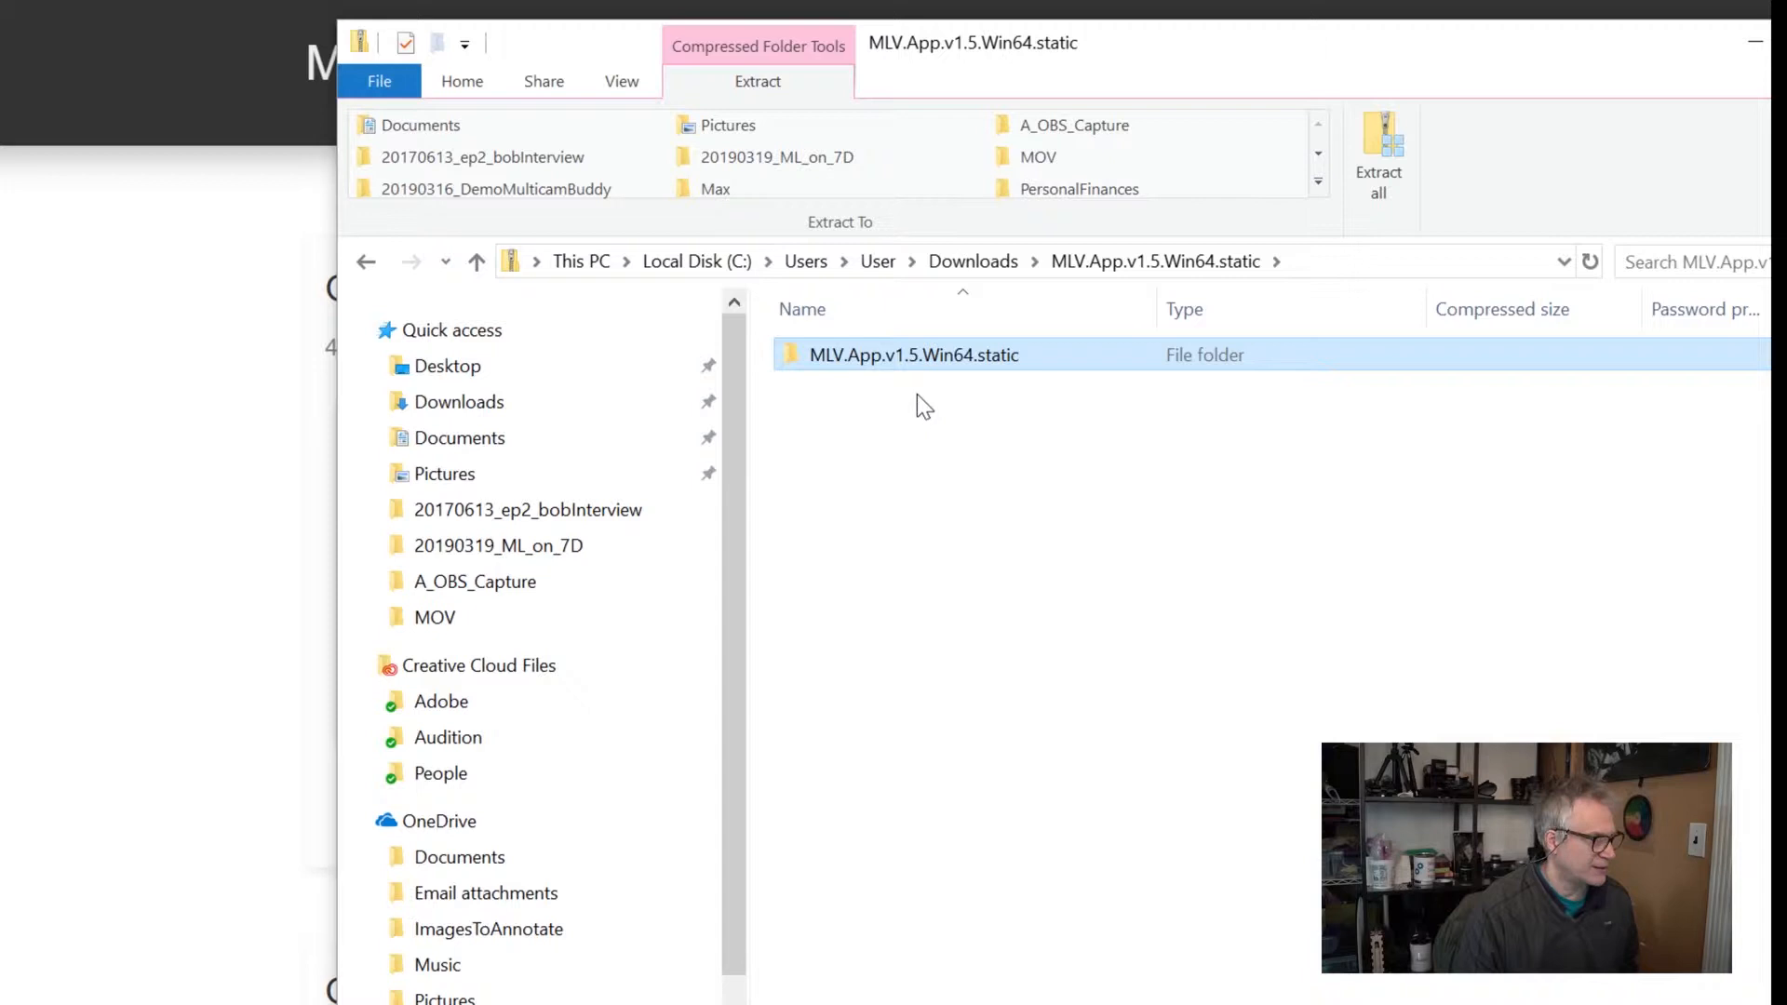
{"action": "double_click", "coordinate": [912, 355]}
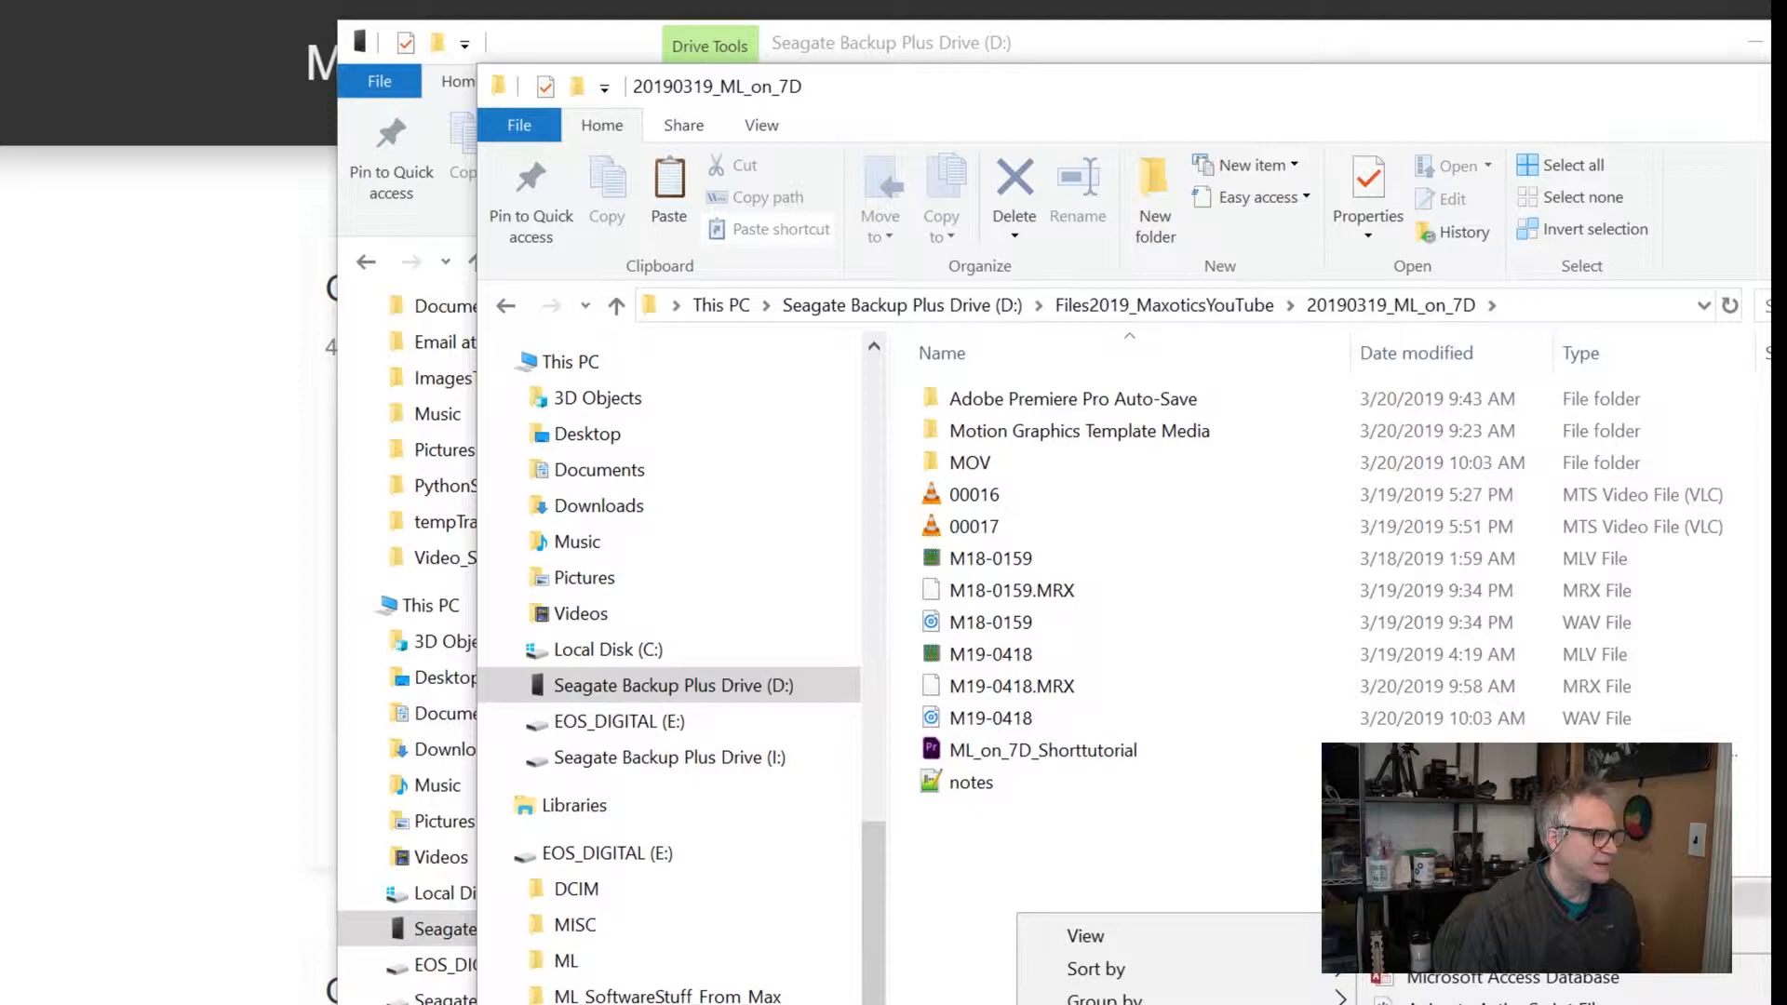
{"action": "type", "text": "mlv_app"}
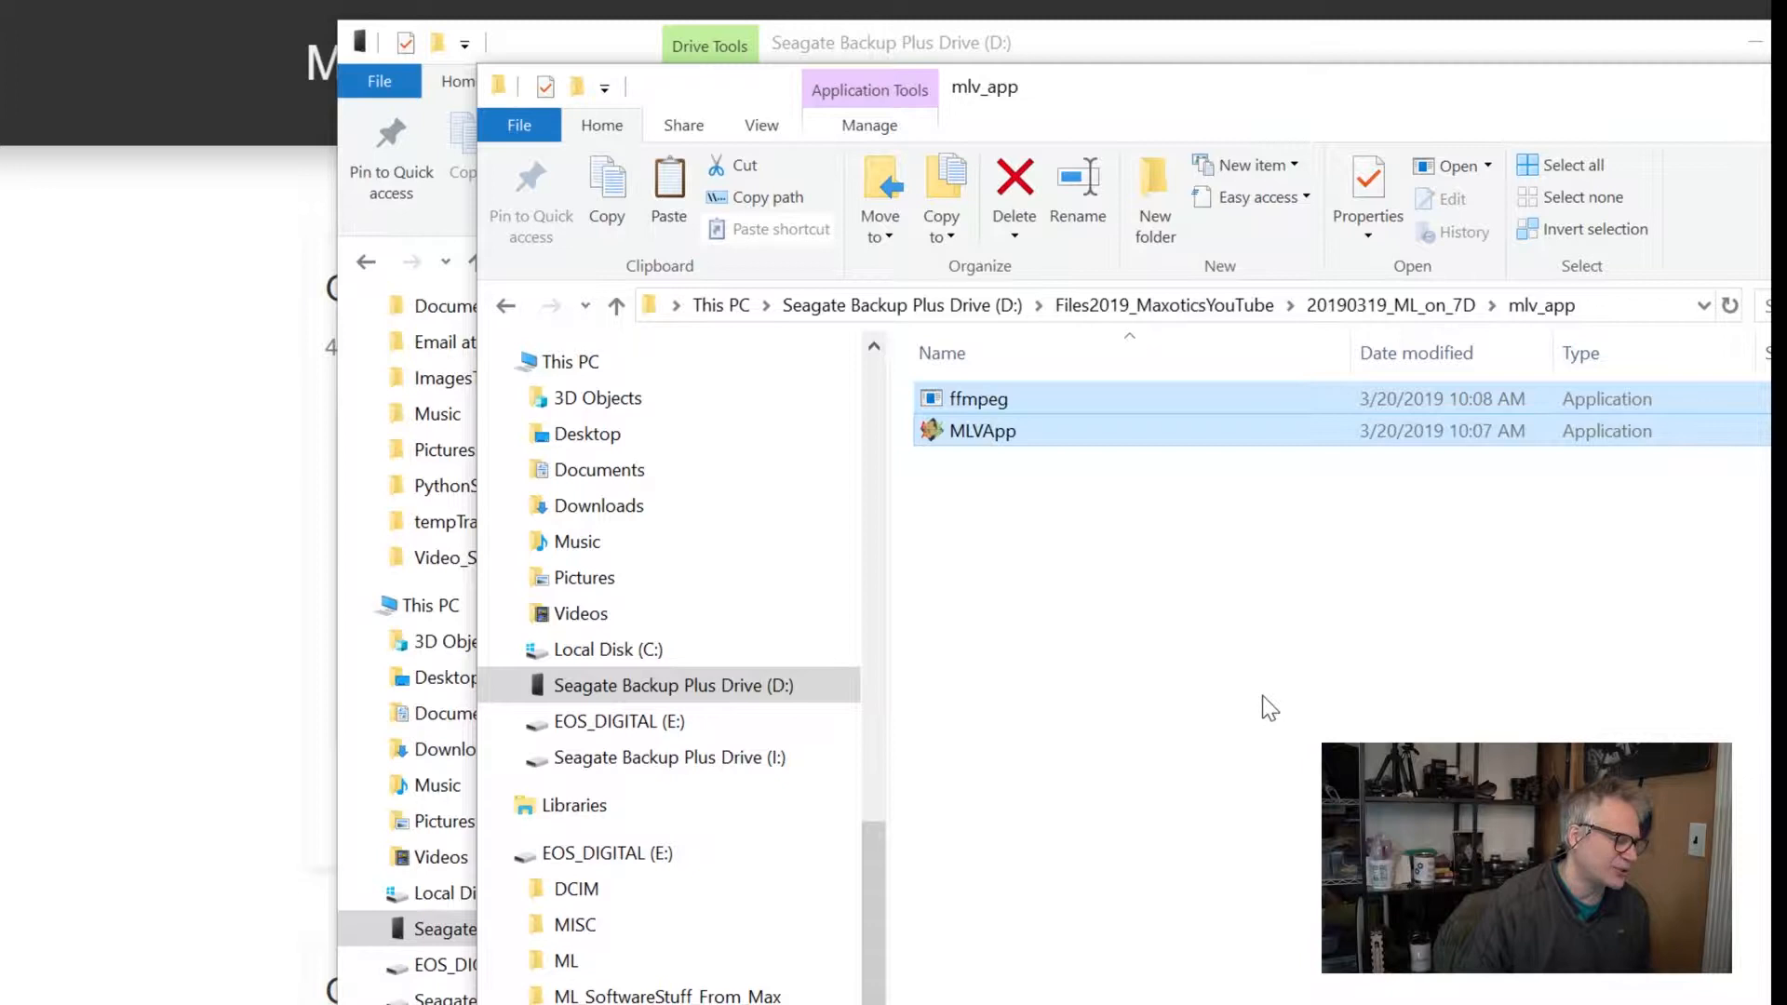
Step: Launch MLVApp.exe from mlv_app and choose Run anyway at the SmartScreen warning
{"action": "double_click", "coordinate": [983, 431]}
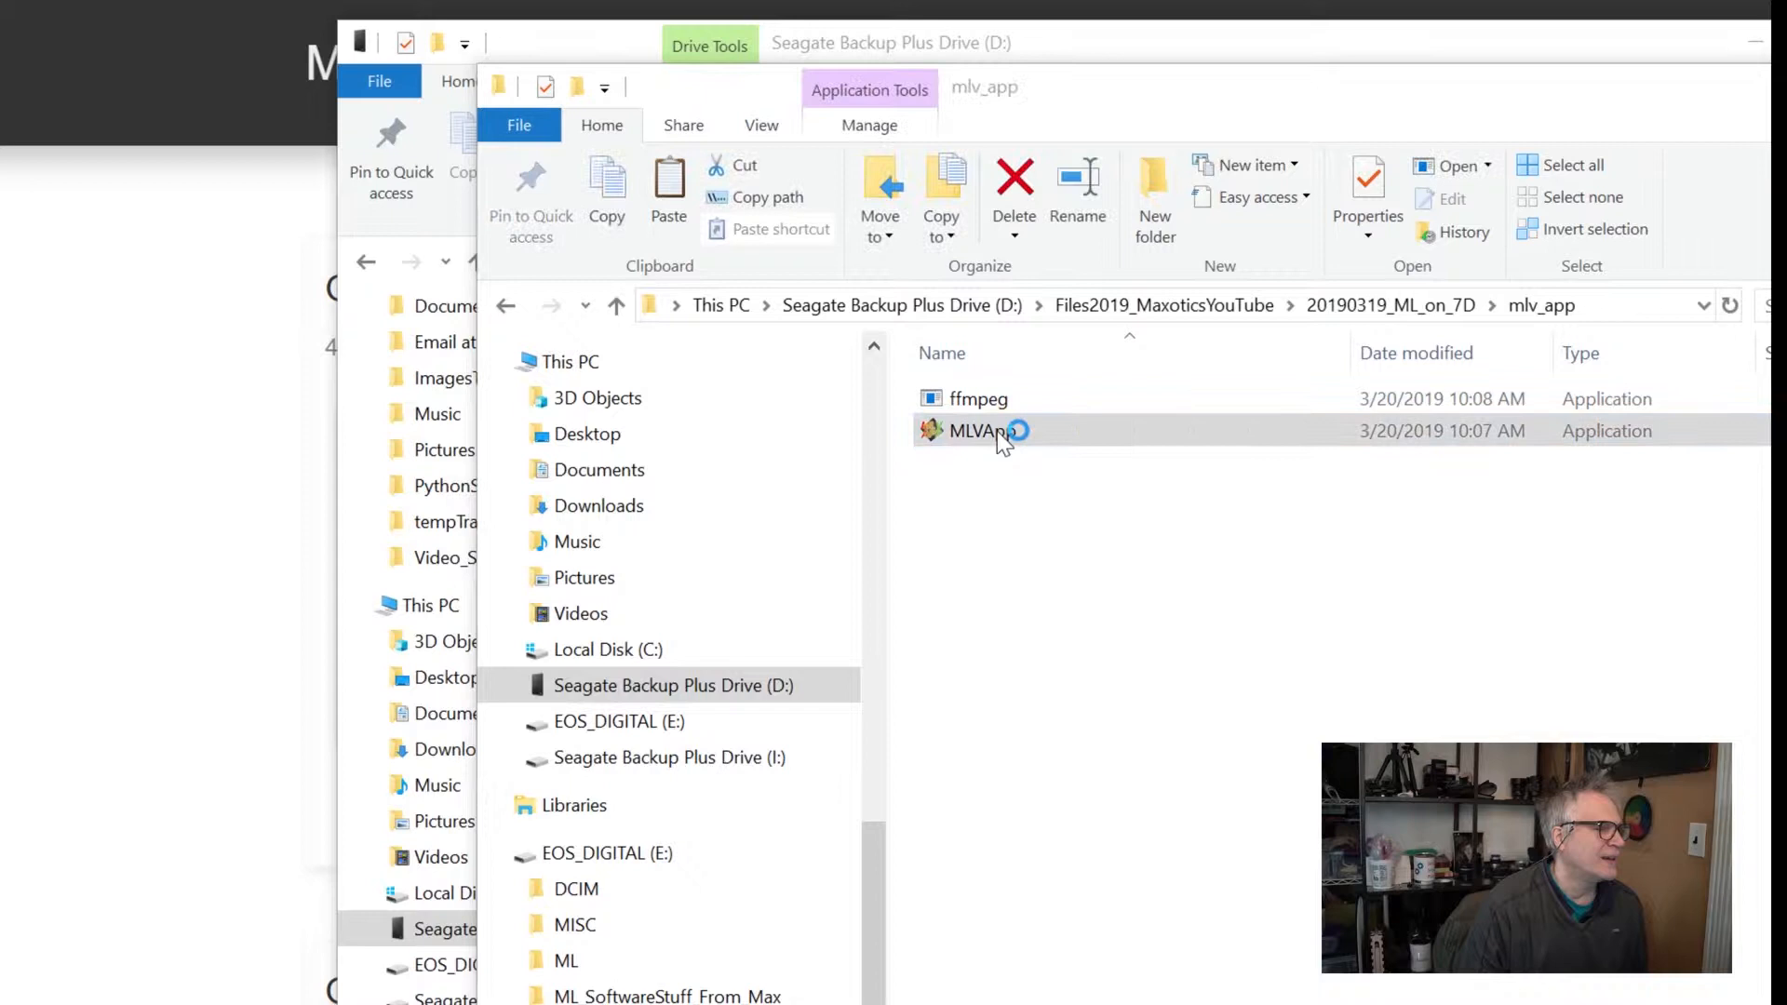
{"action": "double_click", "coordinate": [983, 430]}
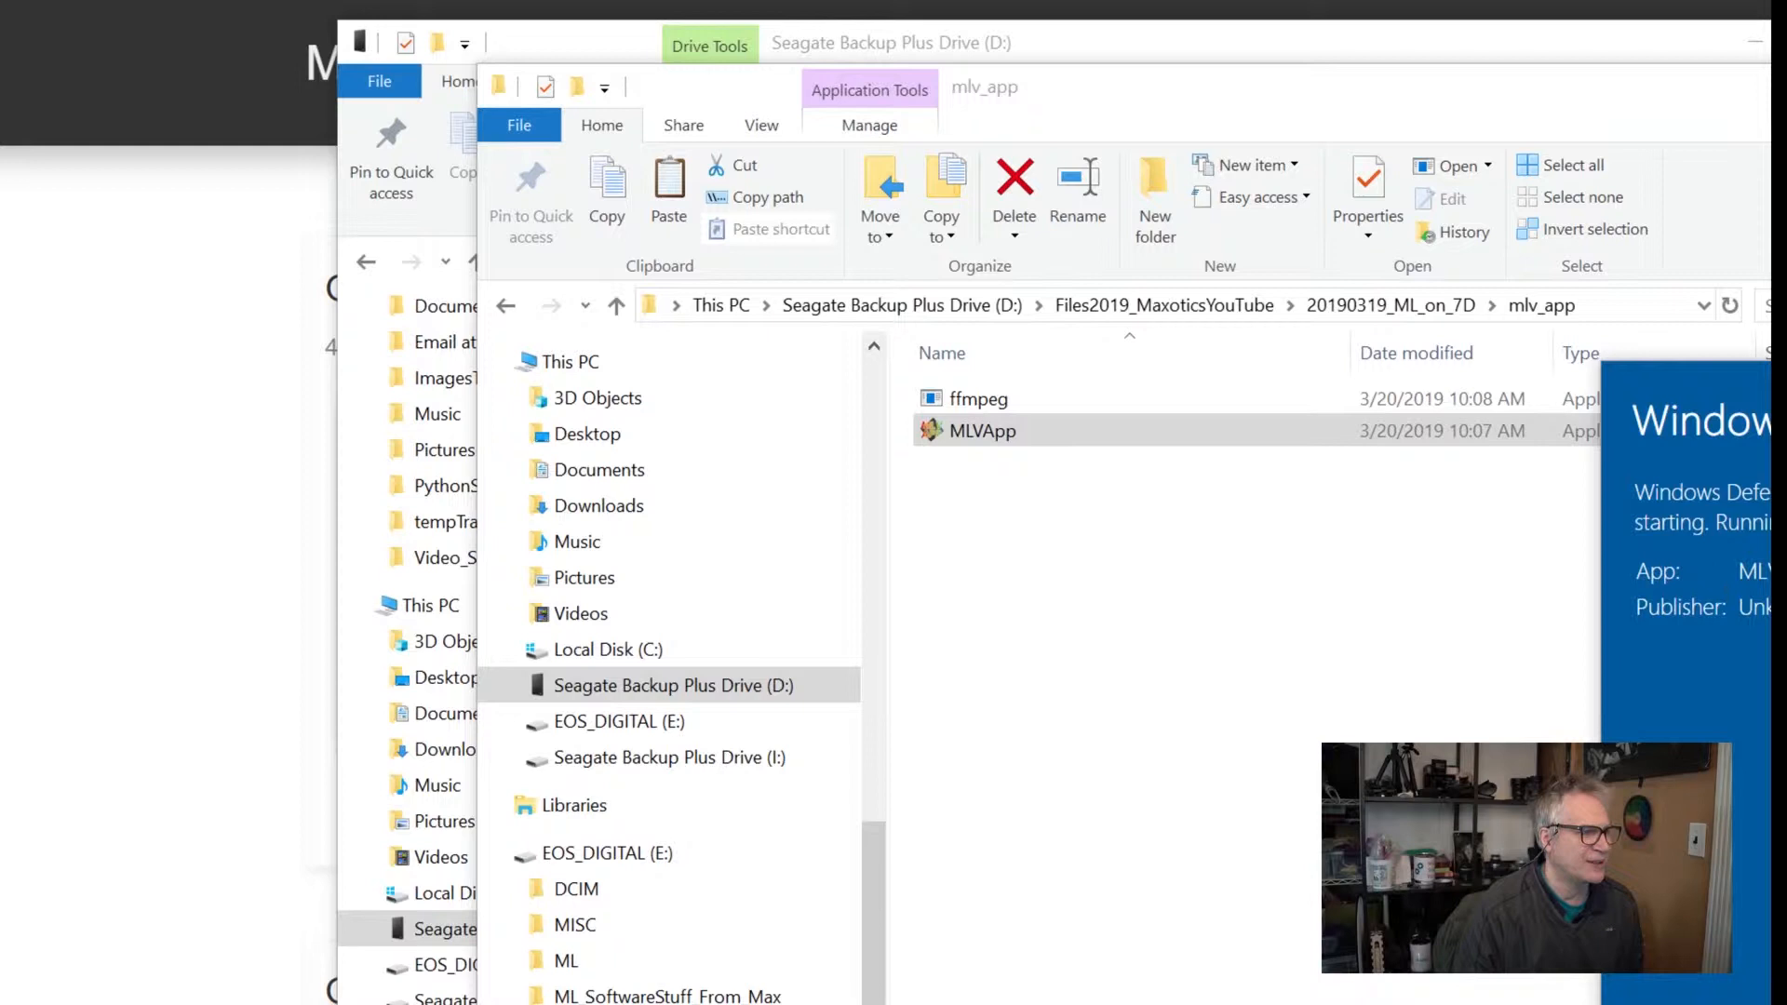
{"action": "double_click", "coordinate": [982, 430]}
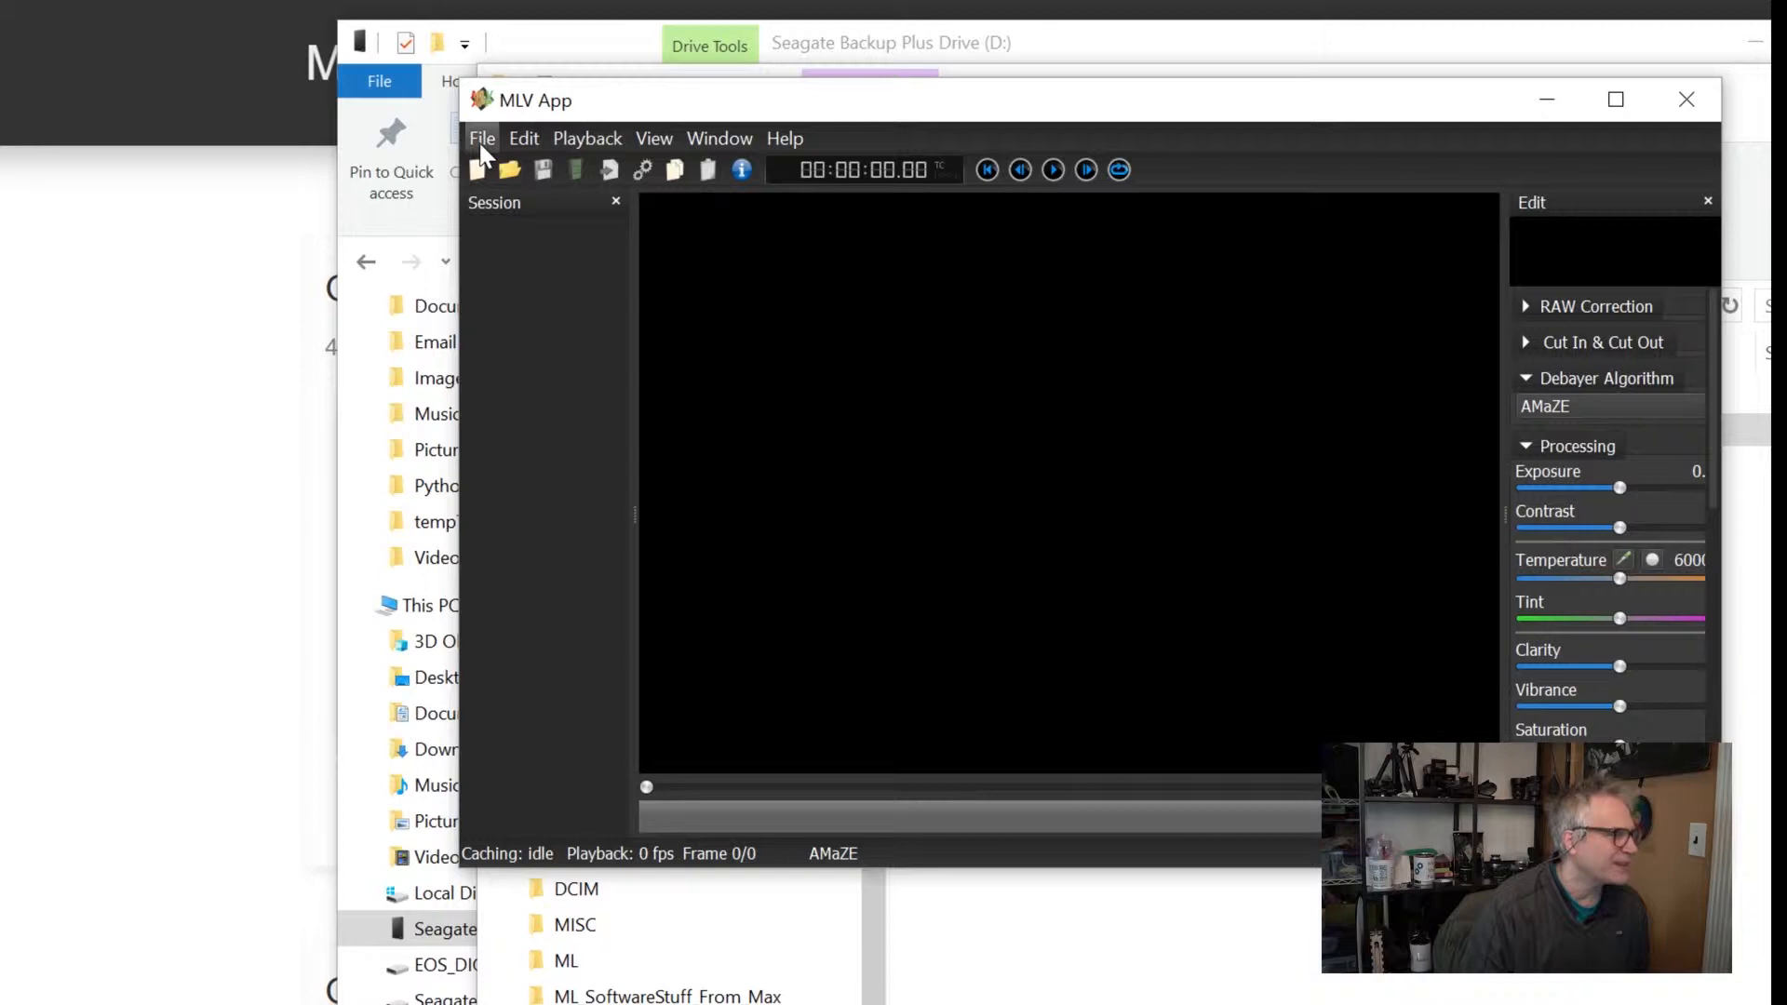
Step: Open M19-0418.MLV from the 20190319_ML_on_7D folder via File > Open MLV file
{"action": "left_click", "coordinate": [587, 137]}
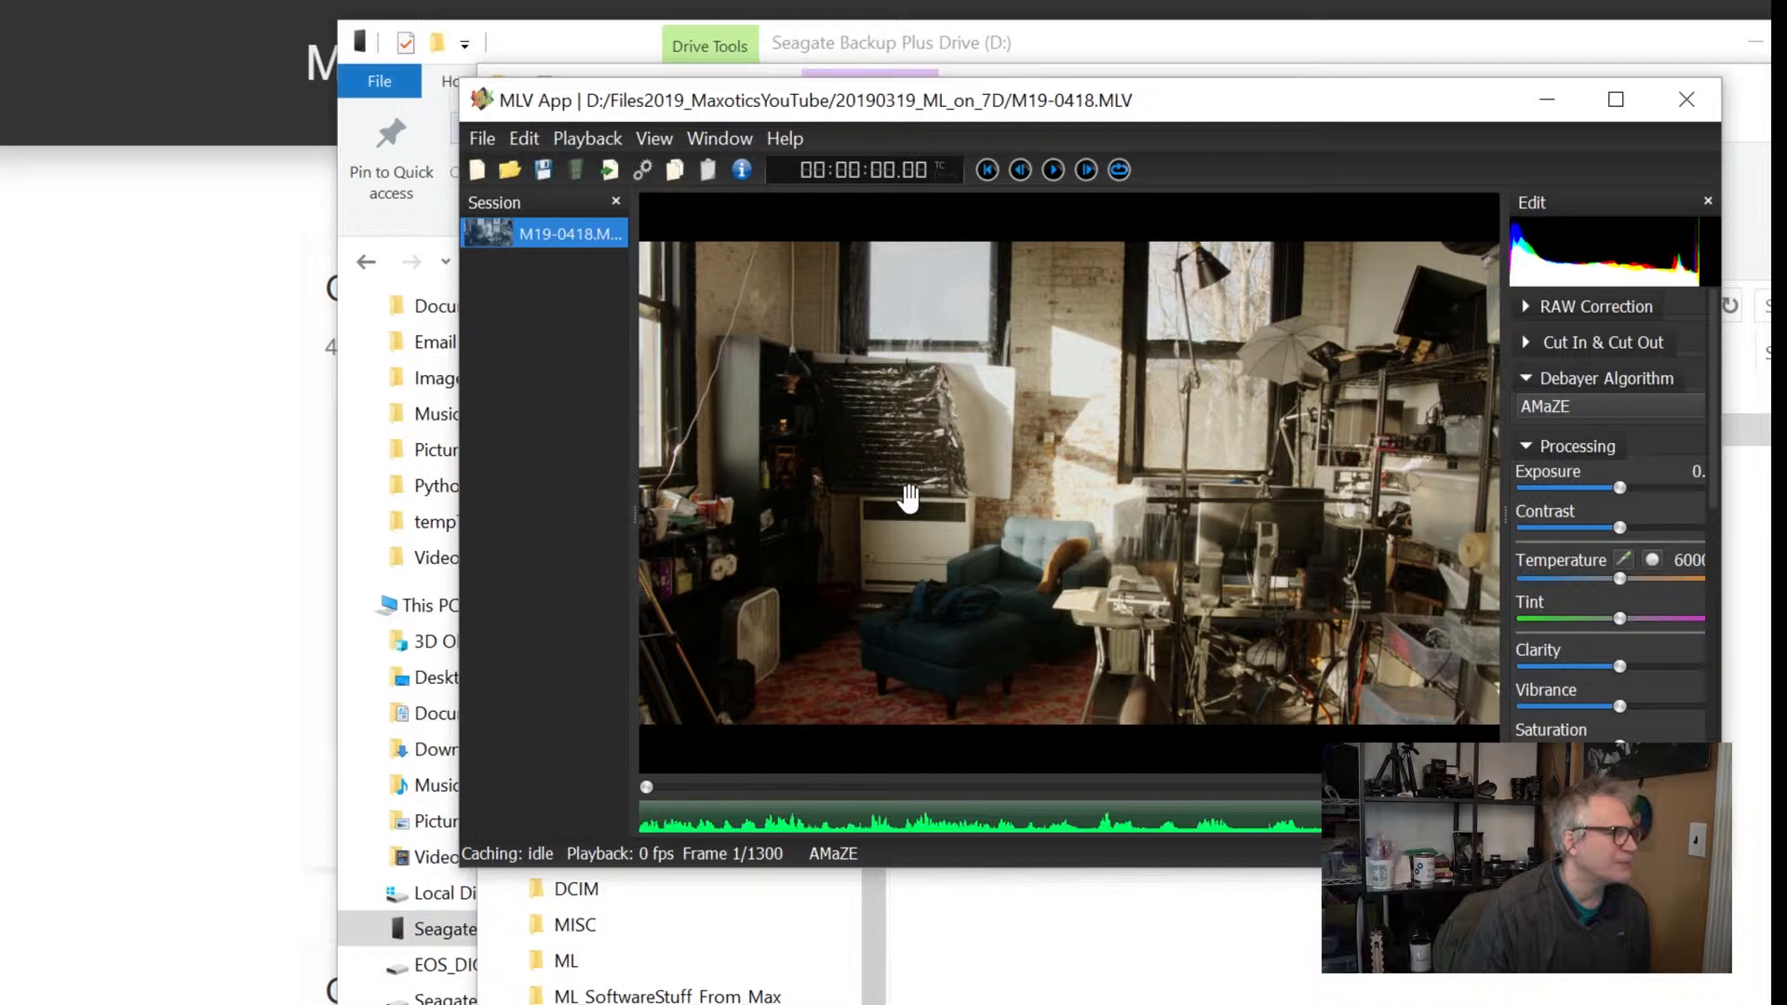
Step: Open Export Settings, browse the Codec dropdown, and start exporting M19-0418 as .mov
{"action": "left_click", "coordinate": [482, 138]}
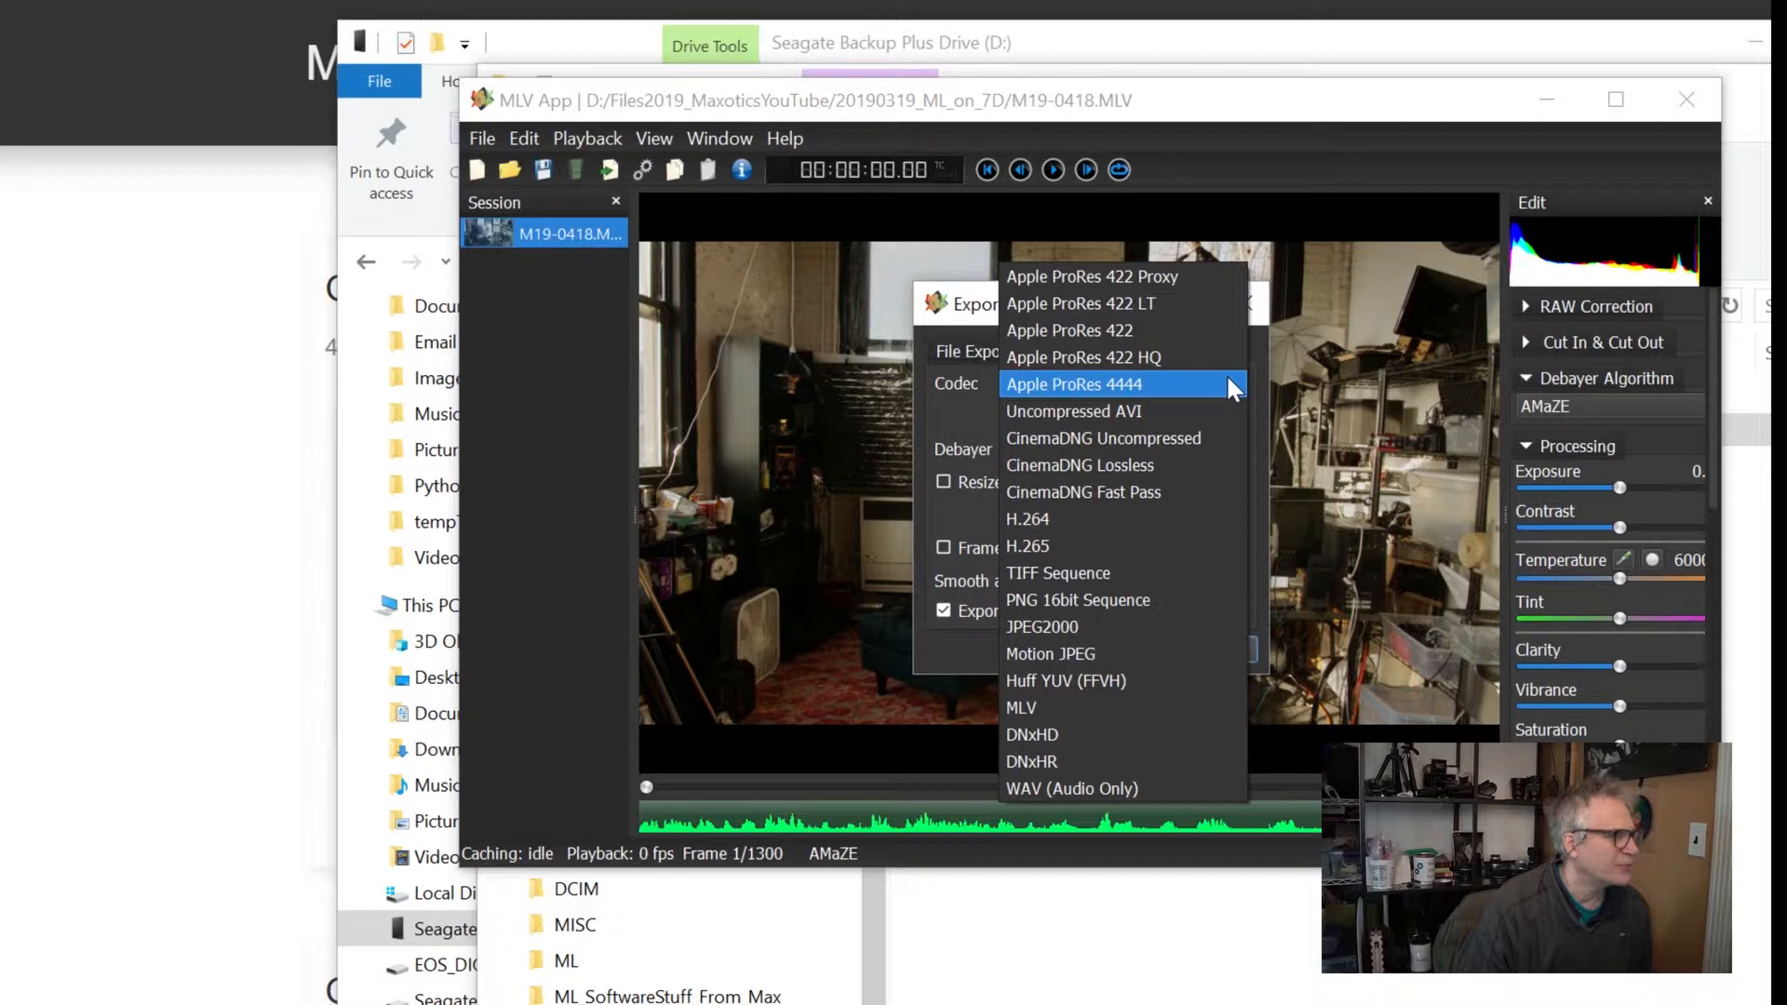
{"action": "mouse_move", "coordinate": [1197, 303]}
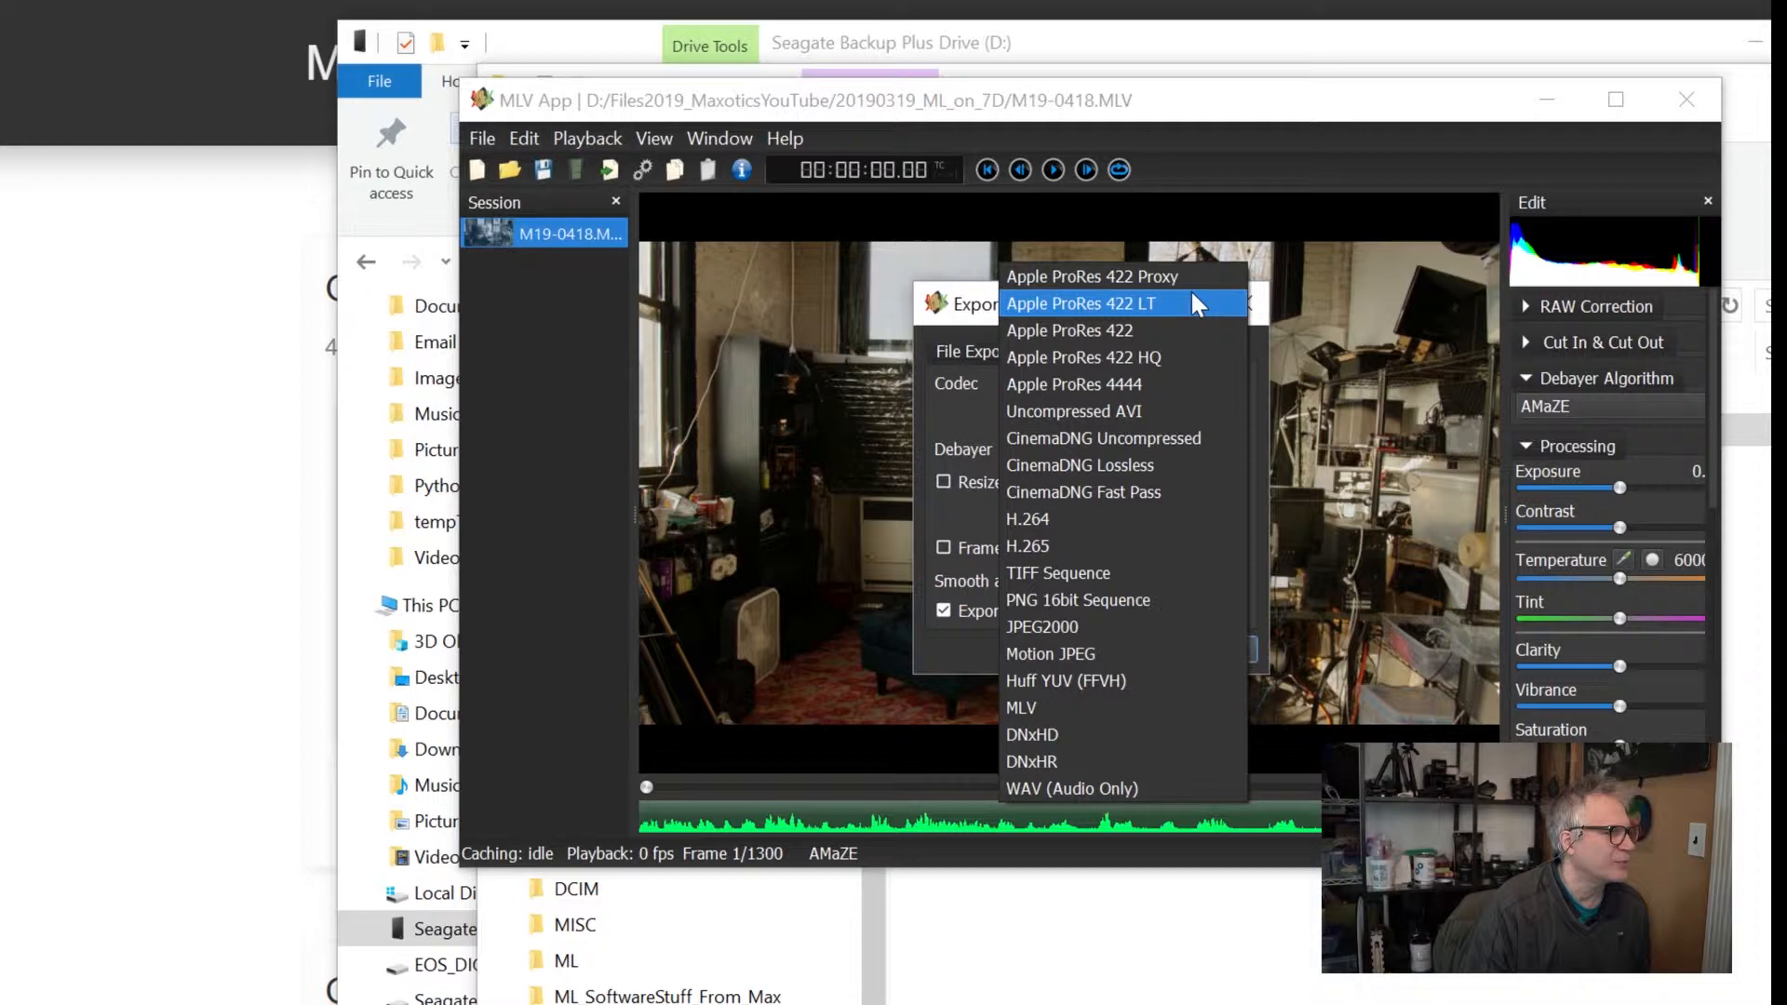
{"action": "left_click", "coordinate": [1081, 303]}
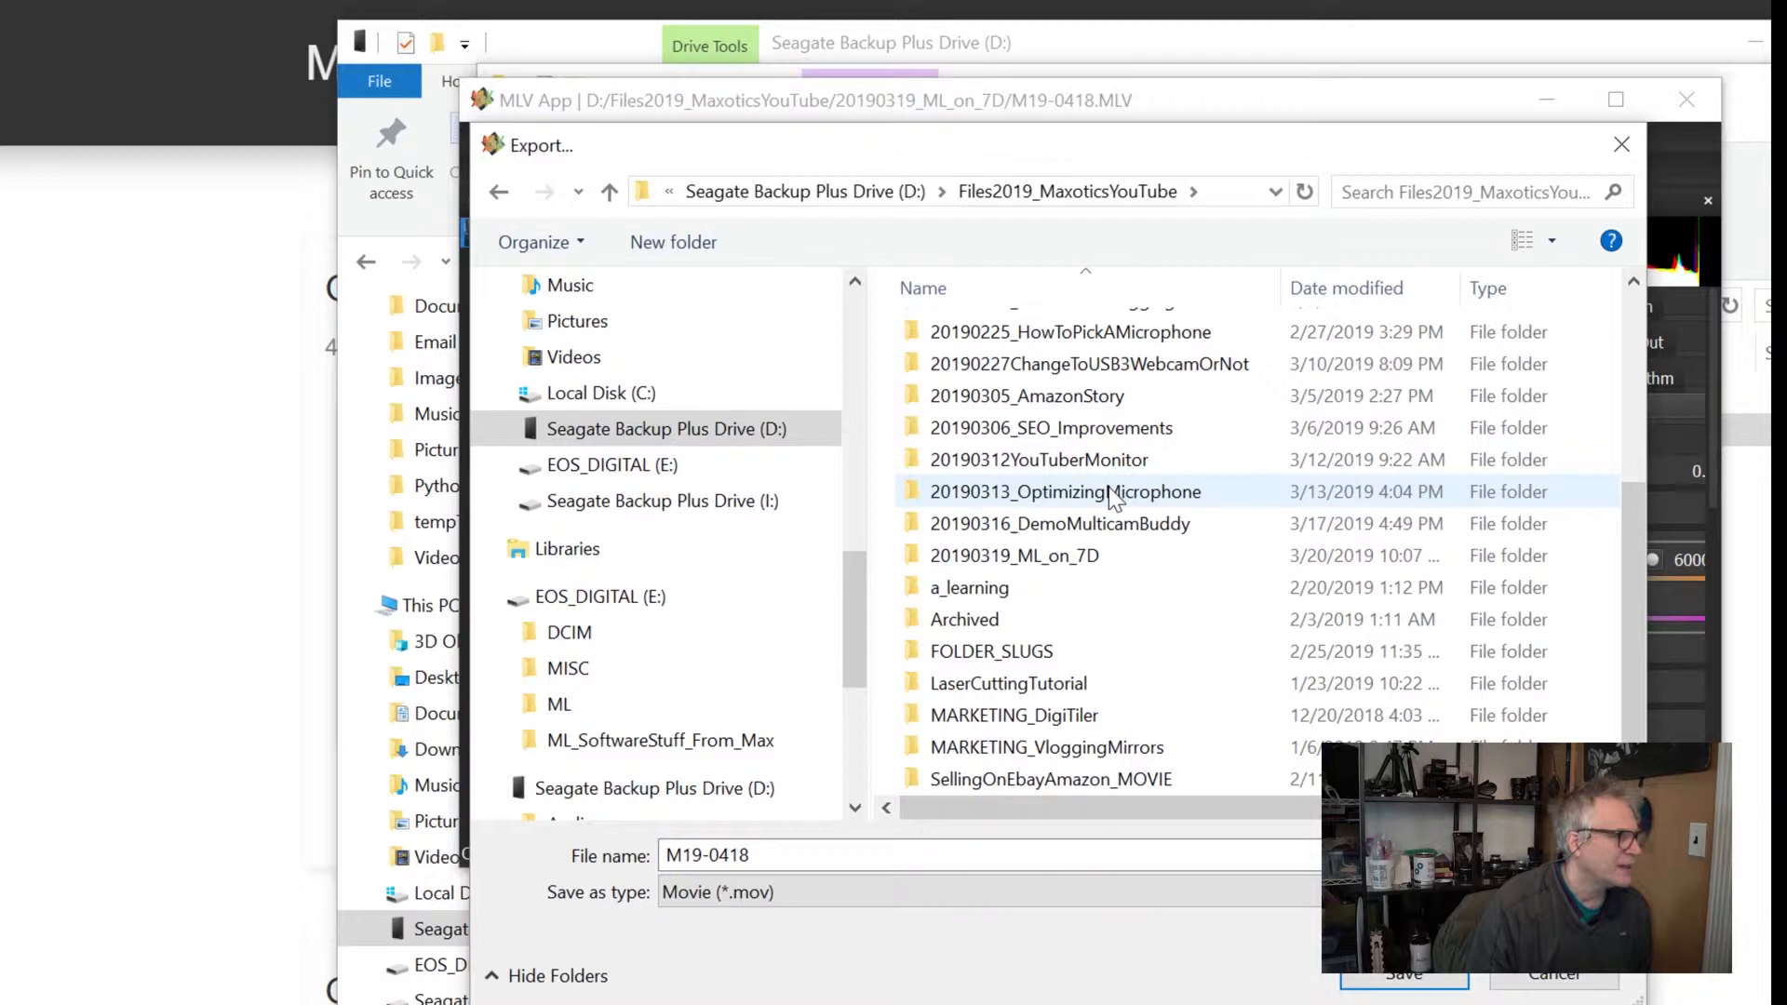
Step: Cancel the save dialog and set Motion JPEG, resized to 1920x1080 bicubic
{"action": "left_click", "coordinate": [1403, 973]}
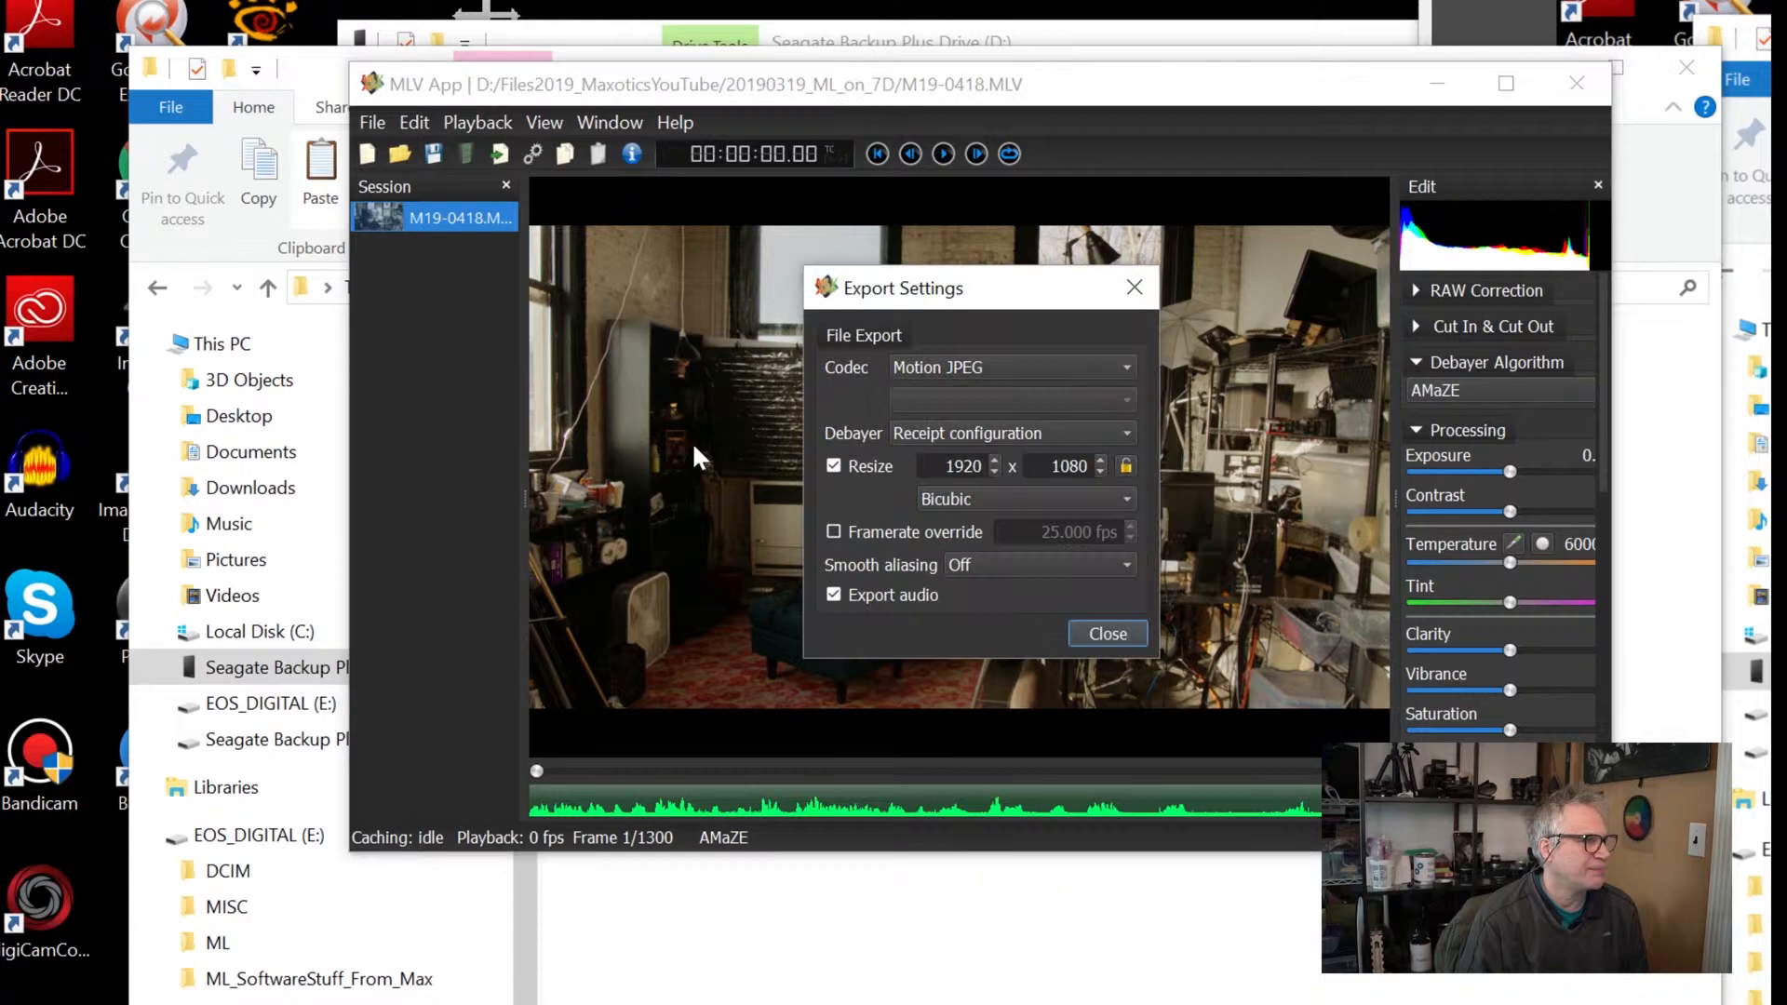
{"action": "left_click", "coordinate": [1007, 366]}
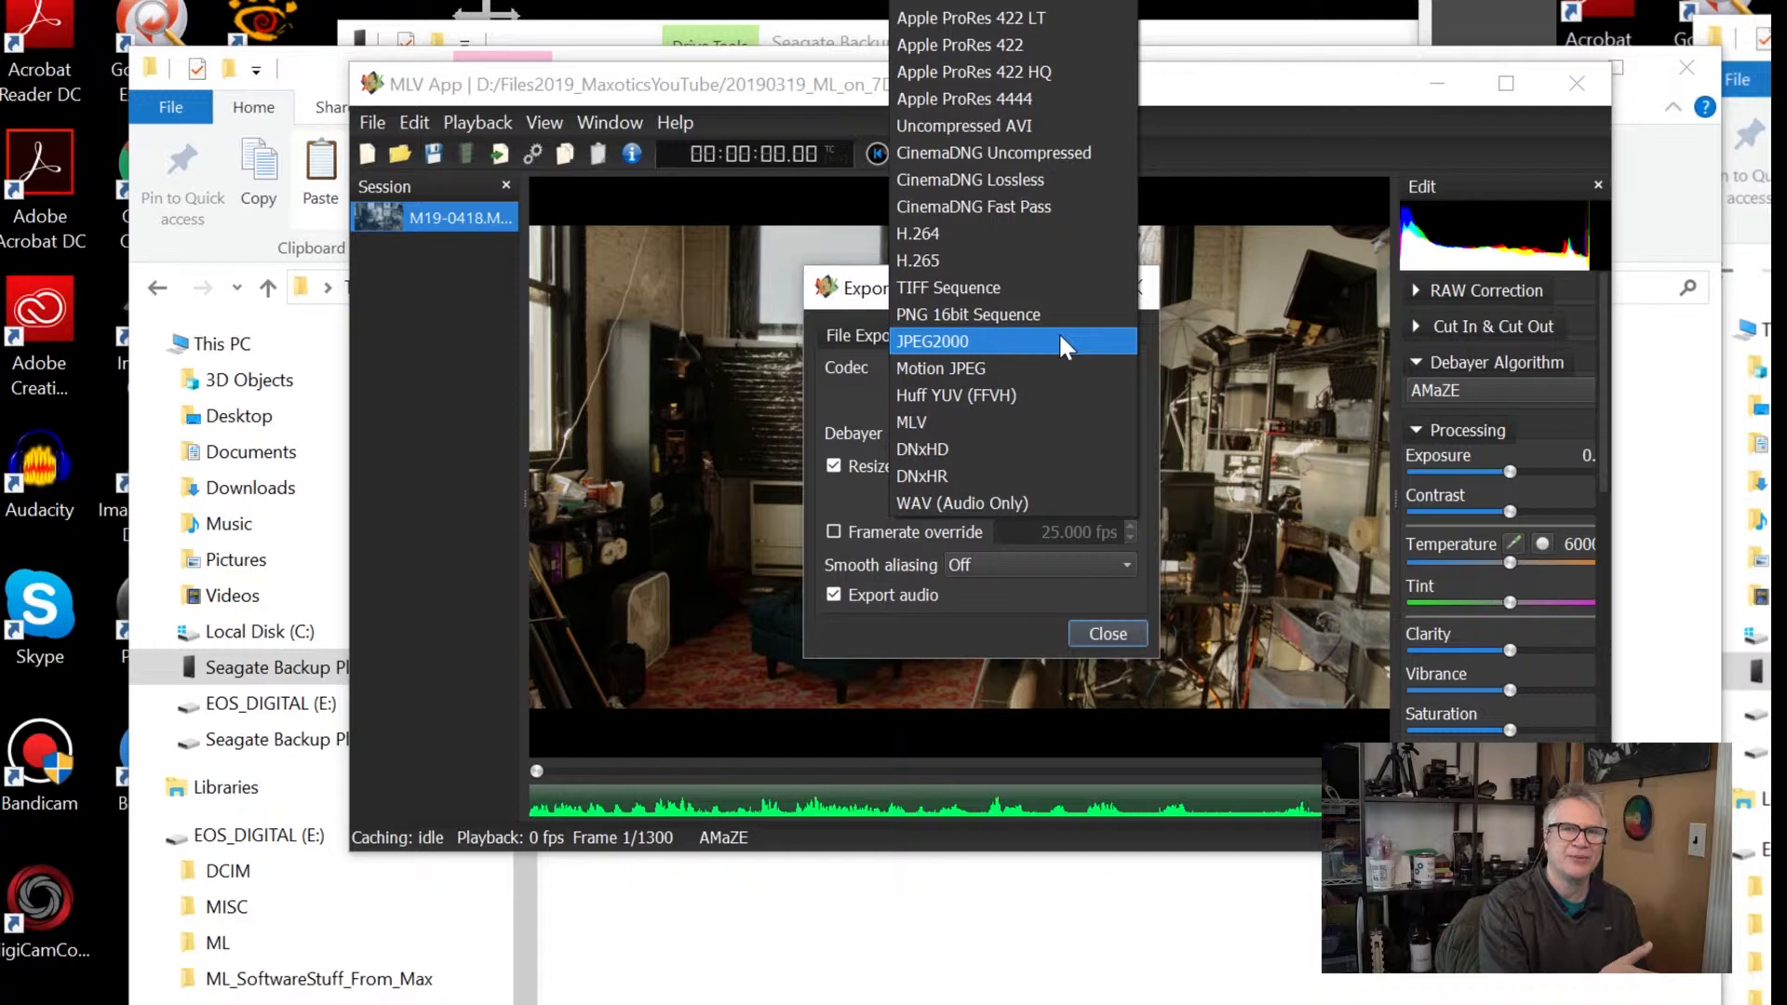
{"action": "left_click", "coordinate": [939, 369]}
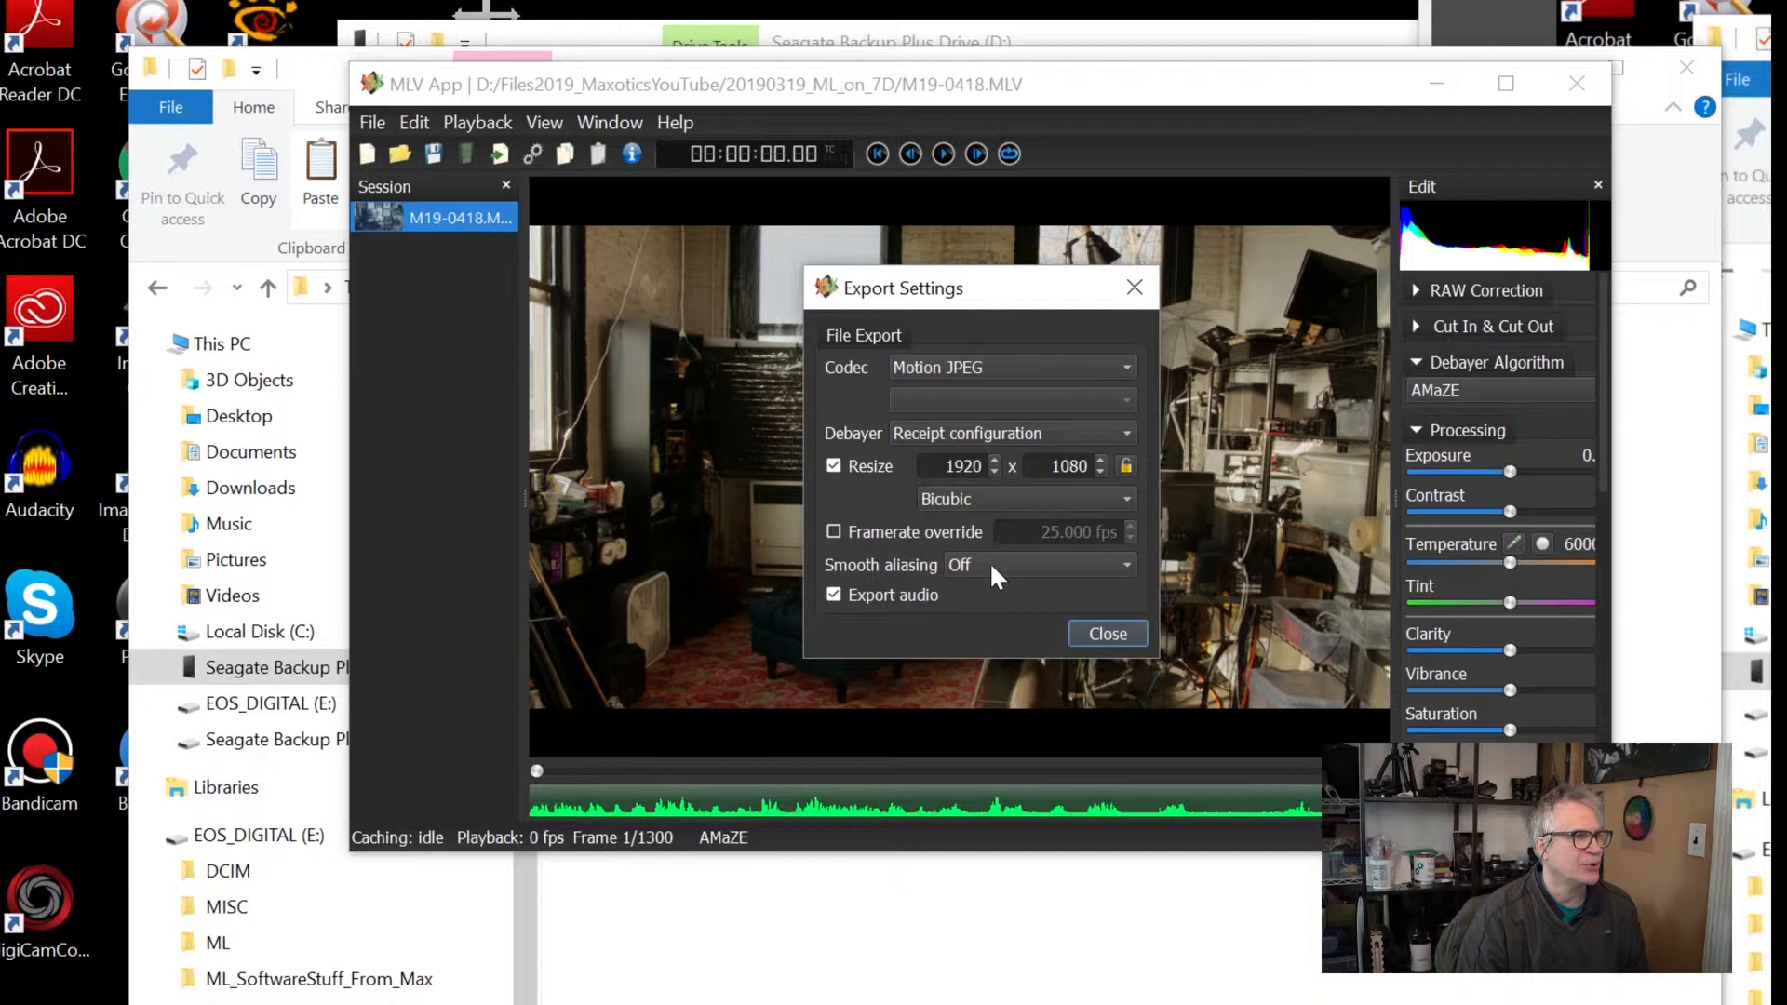
{"action": "mouse_move", "coordinate": [1017, 613]}
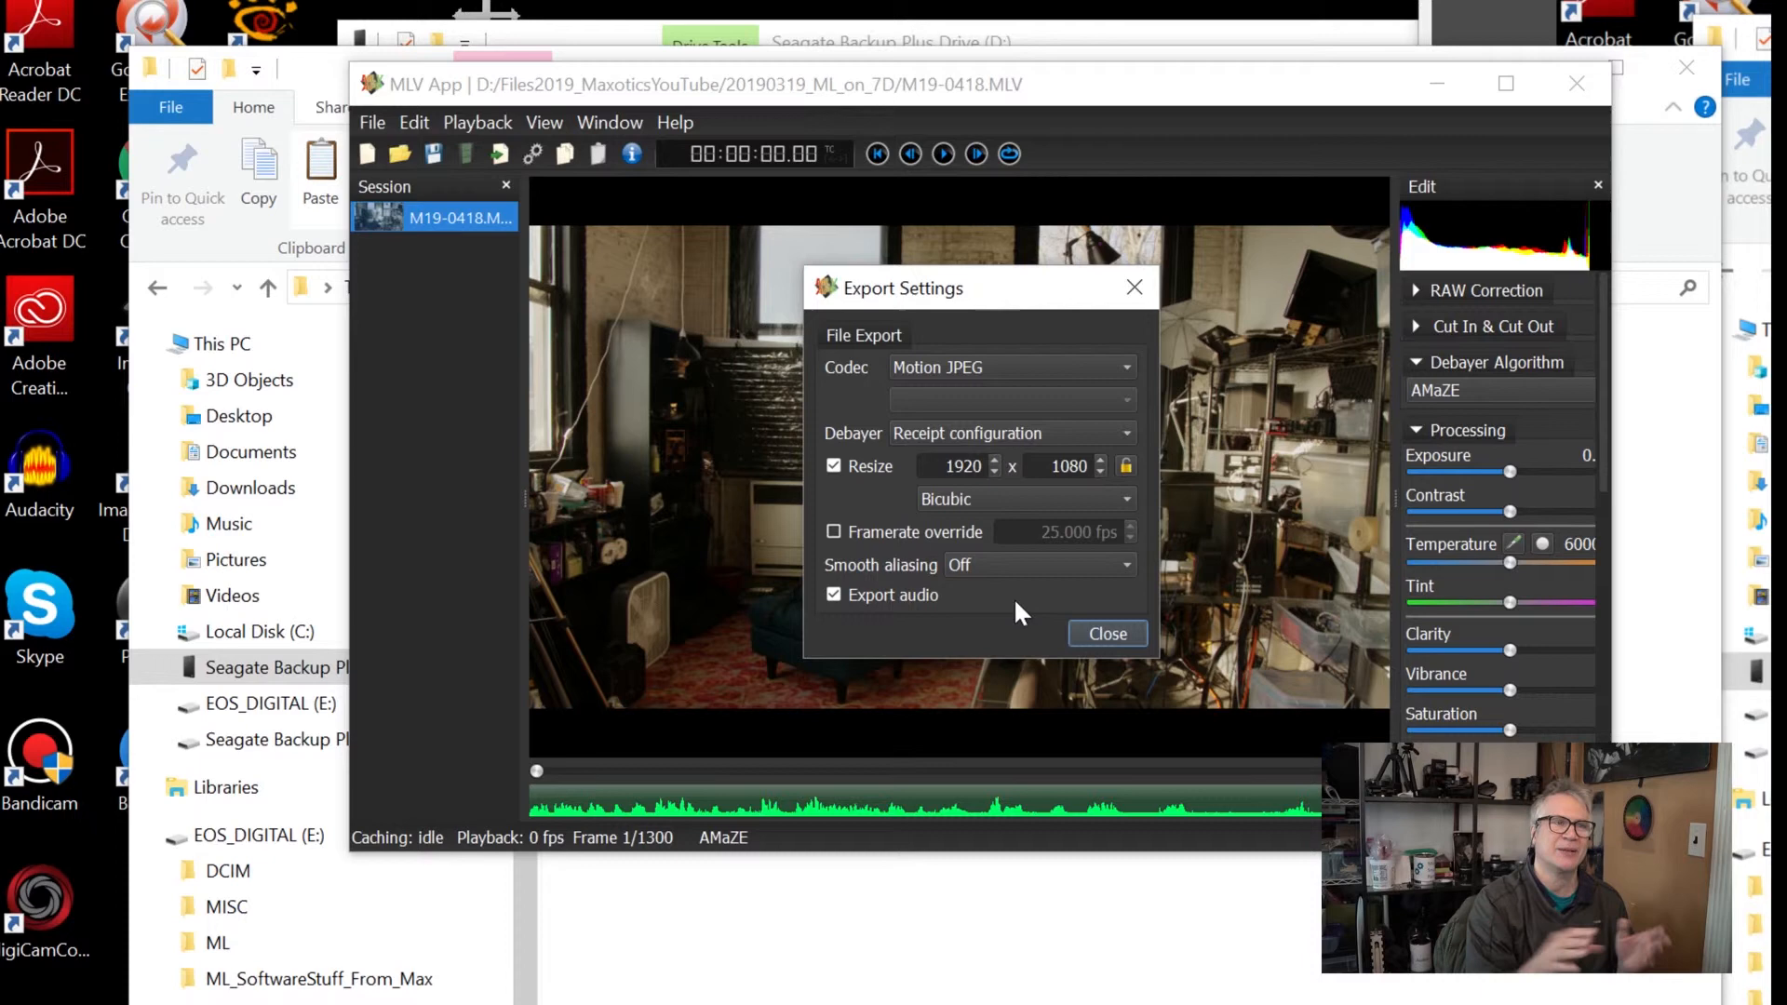
Step: Close Export Settings, keeping Motion JPEG at 1920x1080, back to the M19-0418 preview
{"action": "left_click", "coordinate": [1106, 634]}
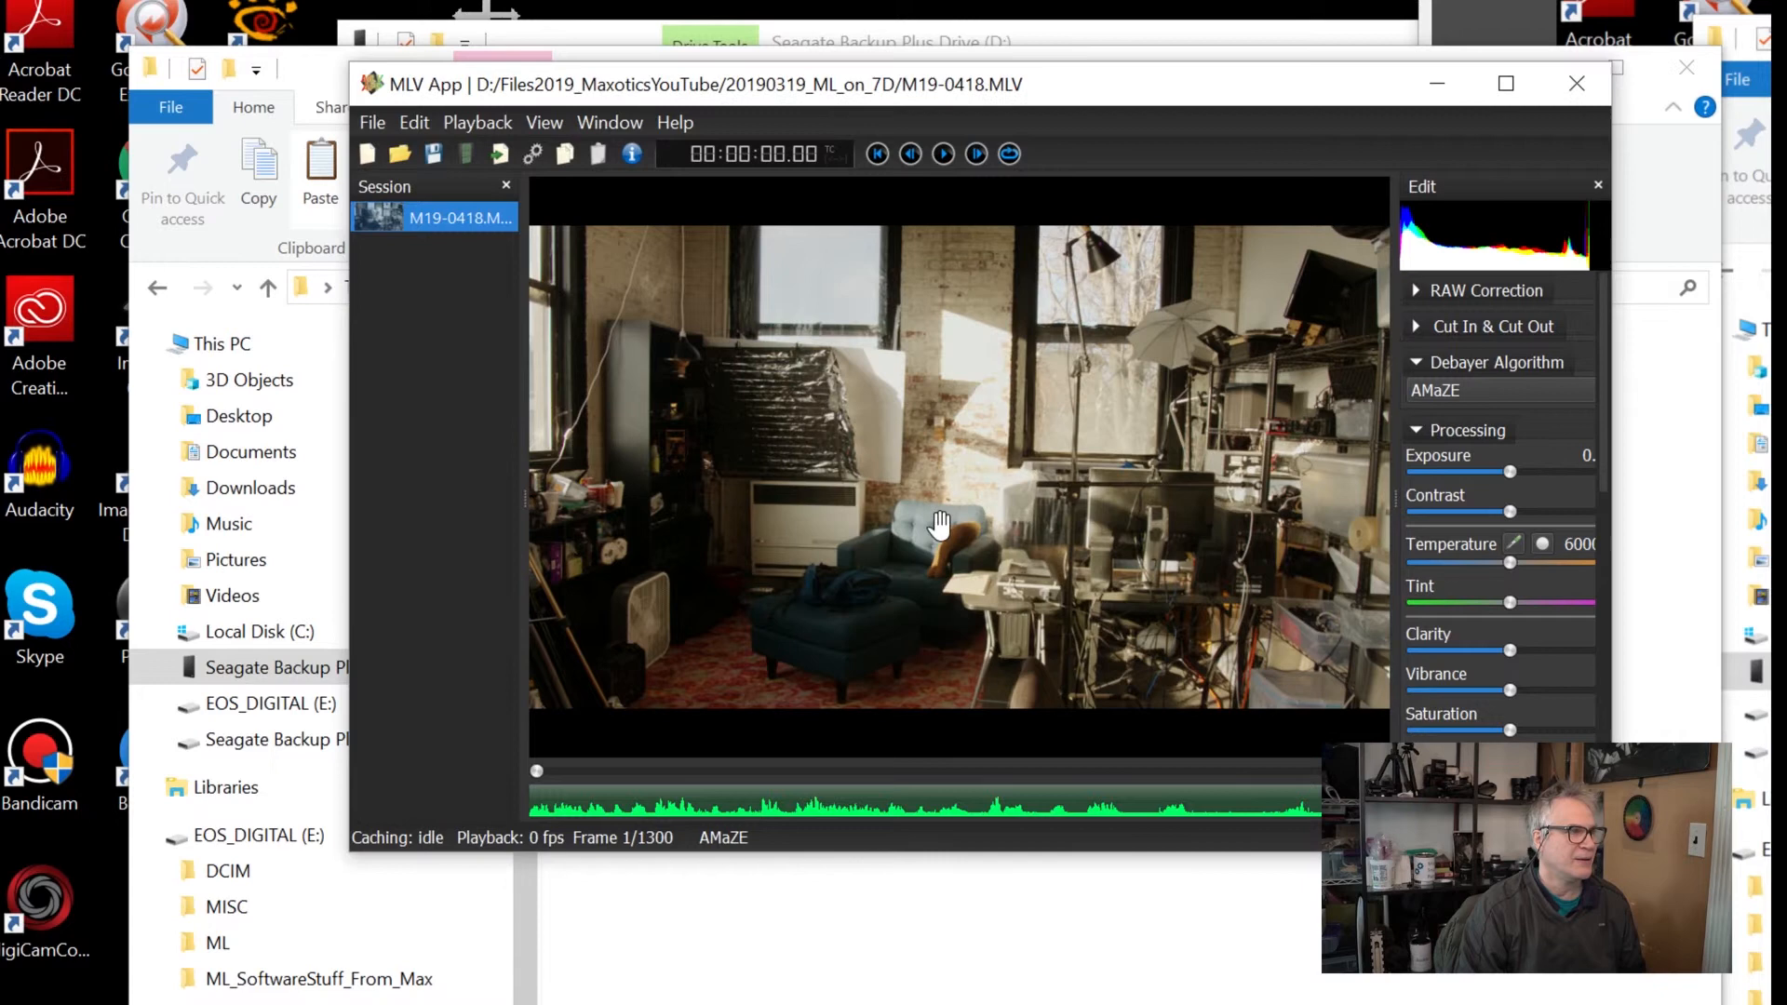